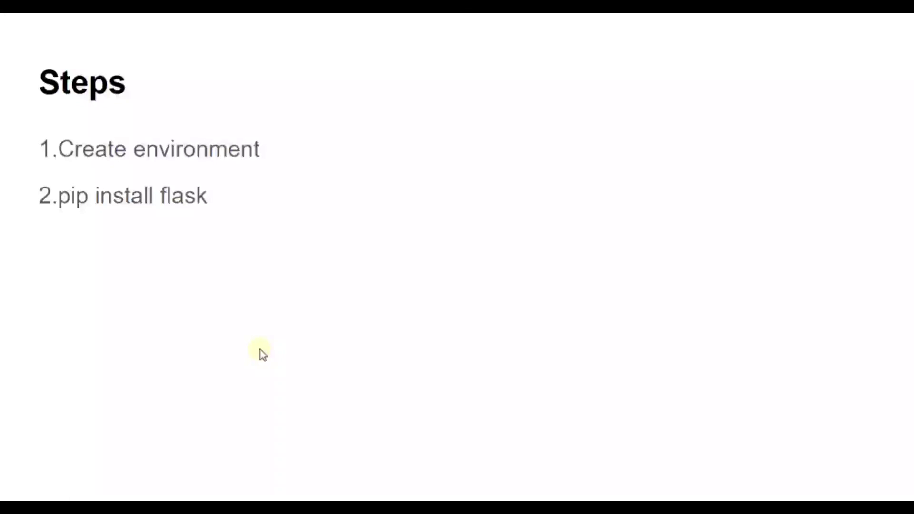
mouse_move(261, 349)
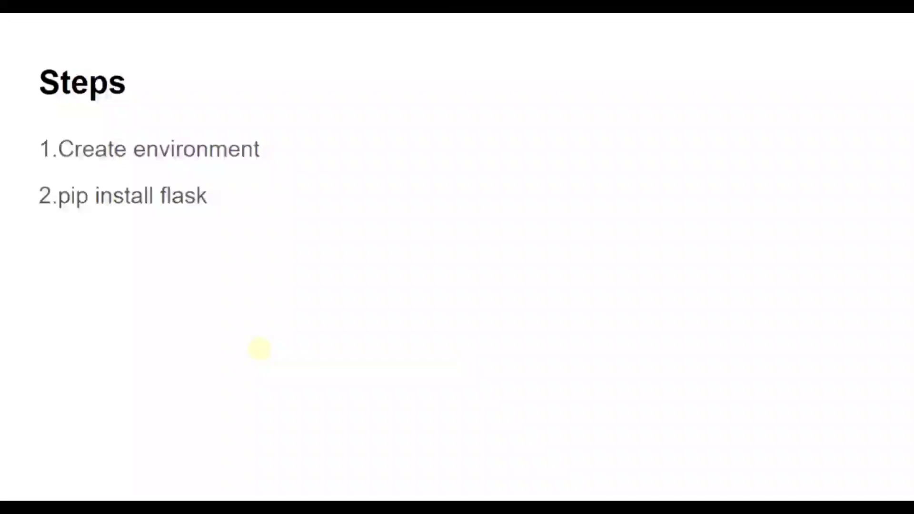
mouse_move(14, 176)
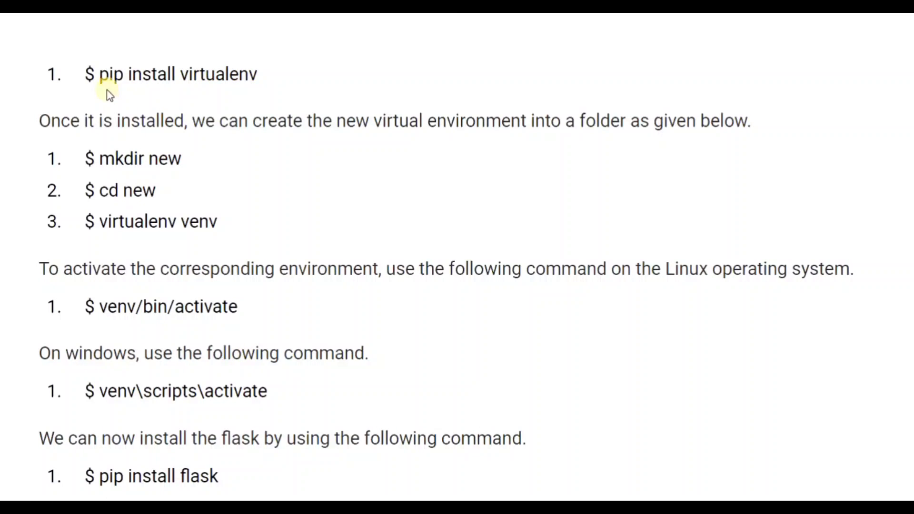
mouse_move(241, 90)
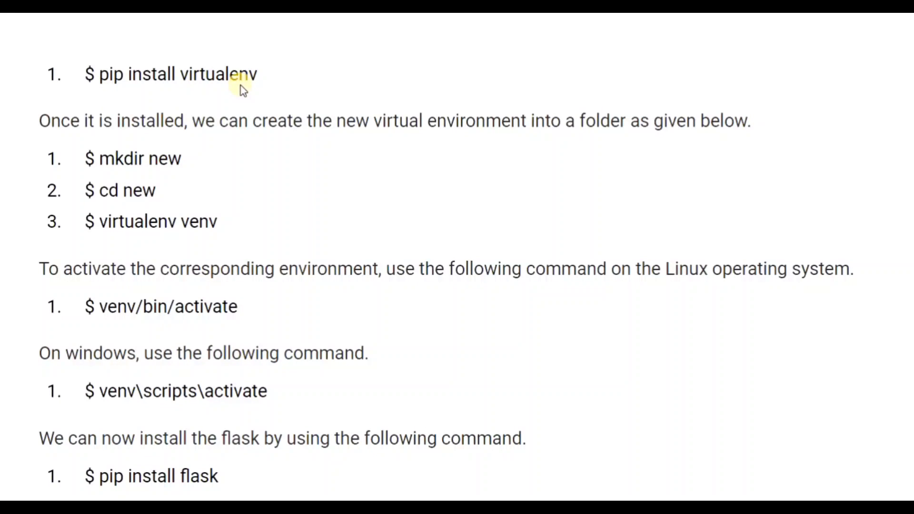
mouse_move(145, 178)
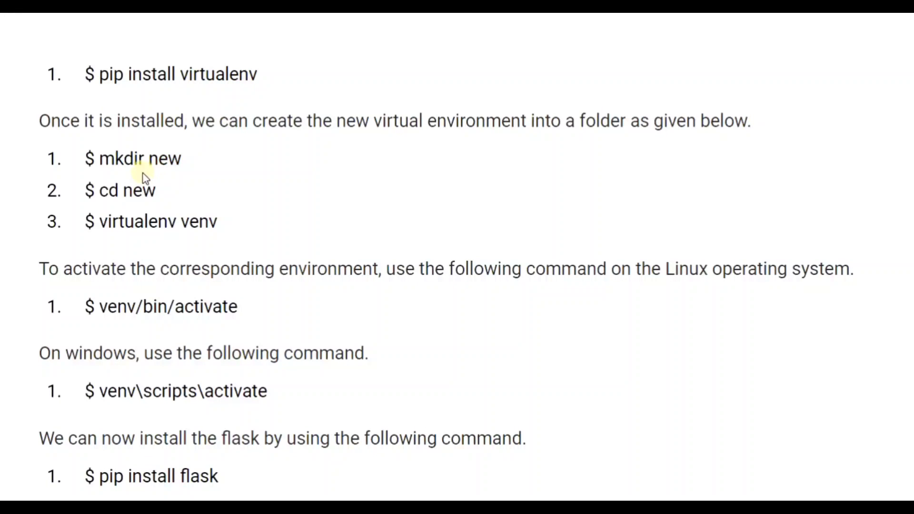
mouse_move(123, 172)
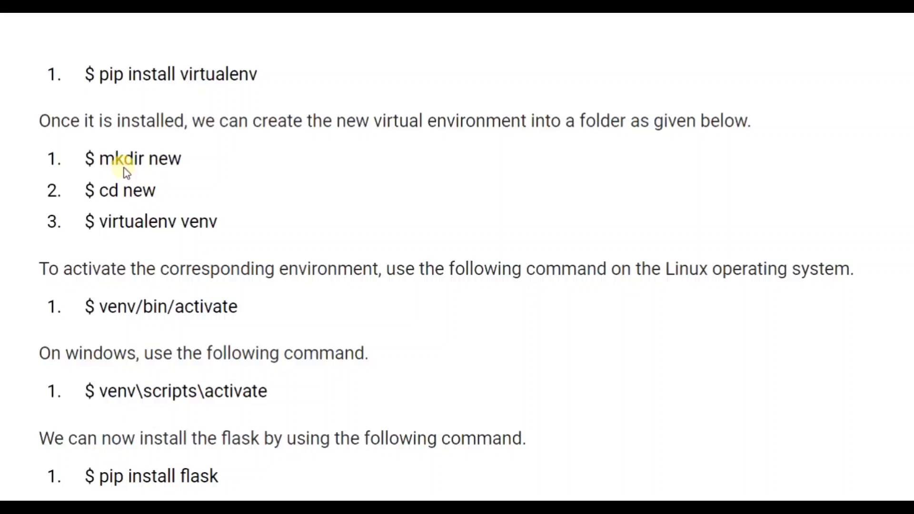
mouse_move(151, 194)
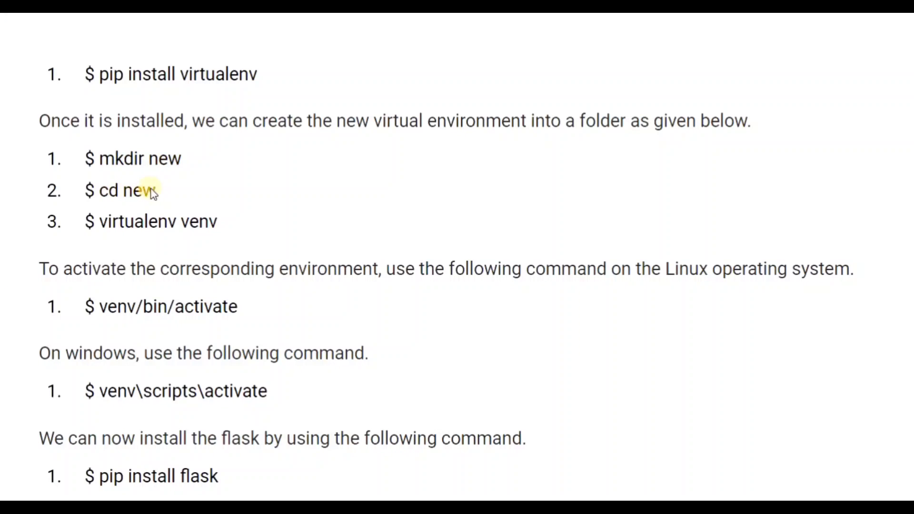
mouse_move(113, 236)
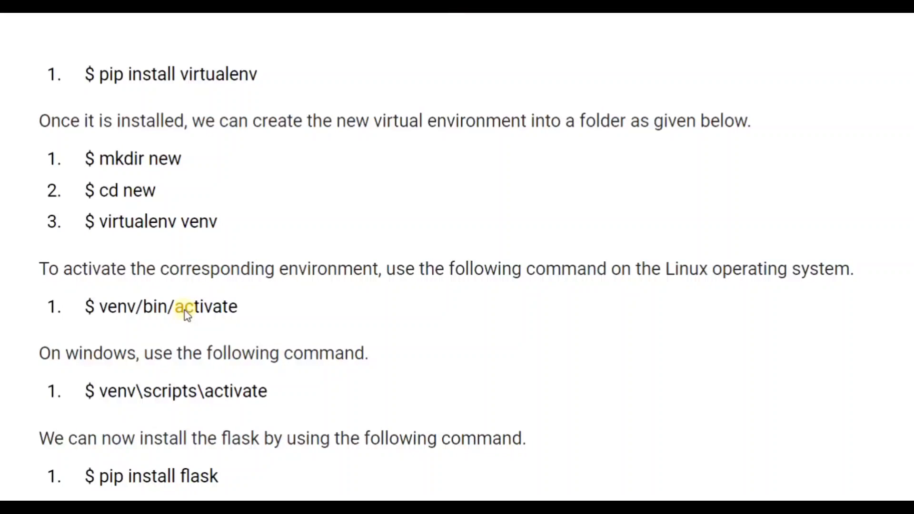
mouse_move(201, 324)
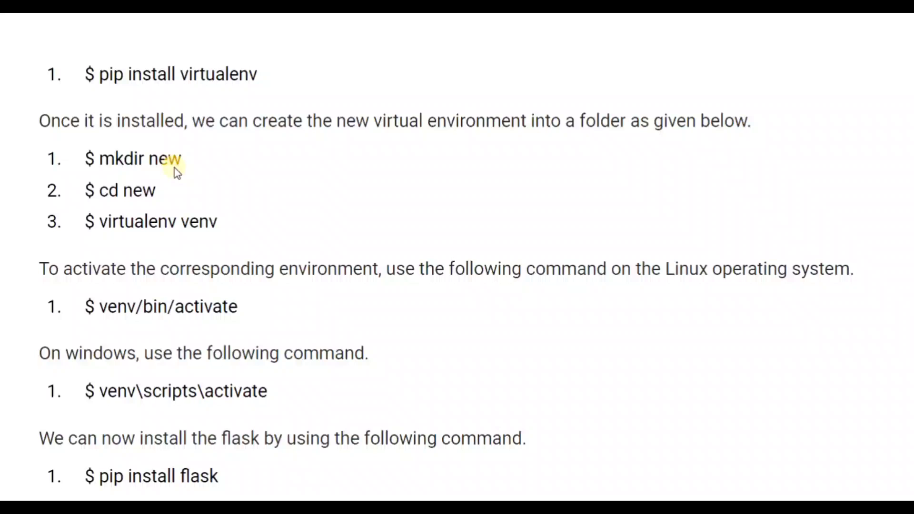
mouse_move(171, 192)
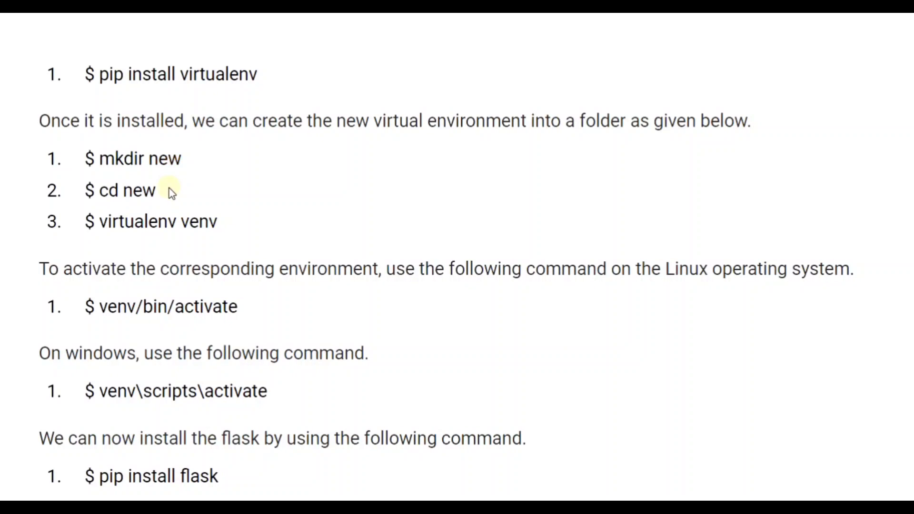
mouse_move(162, 308)
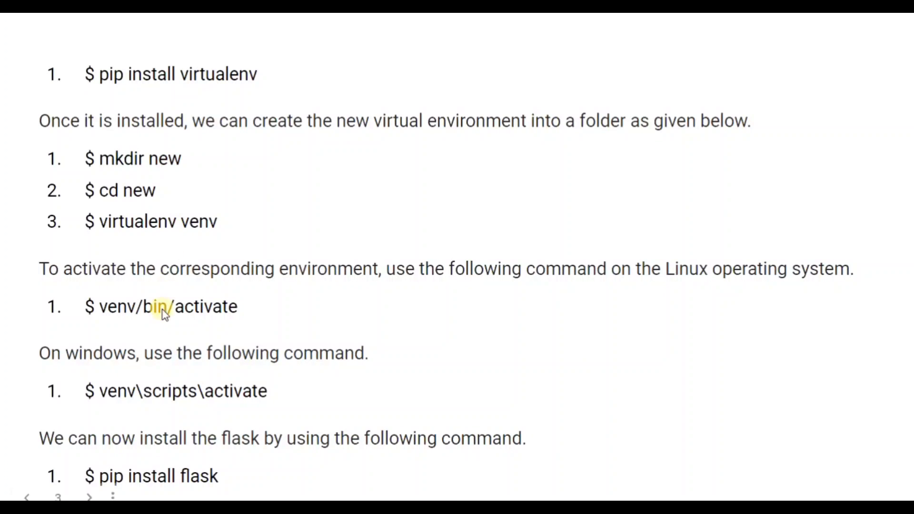
mouse_move(214, 391)
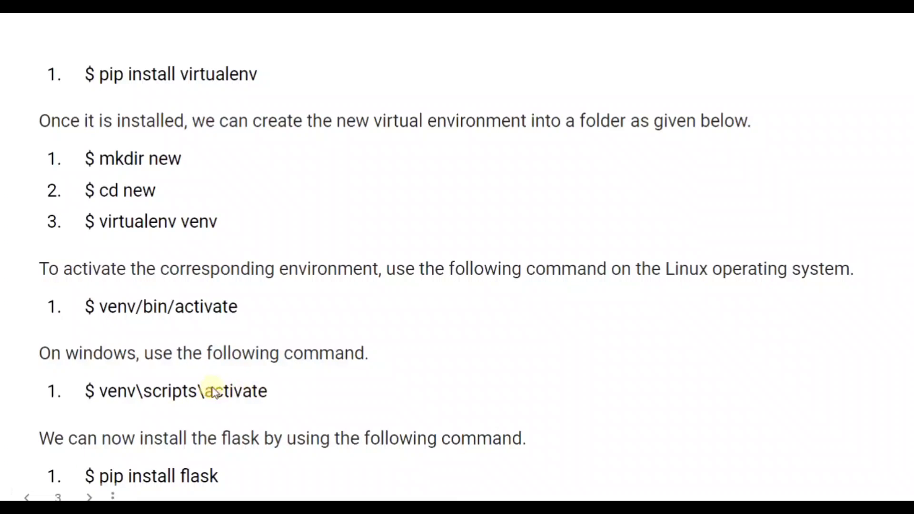
mouse_move(203, 415)
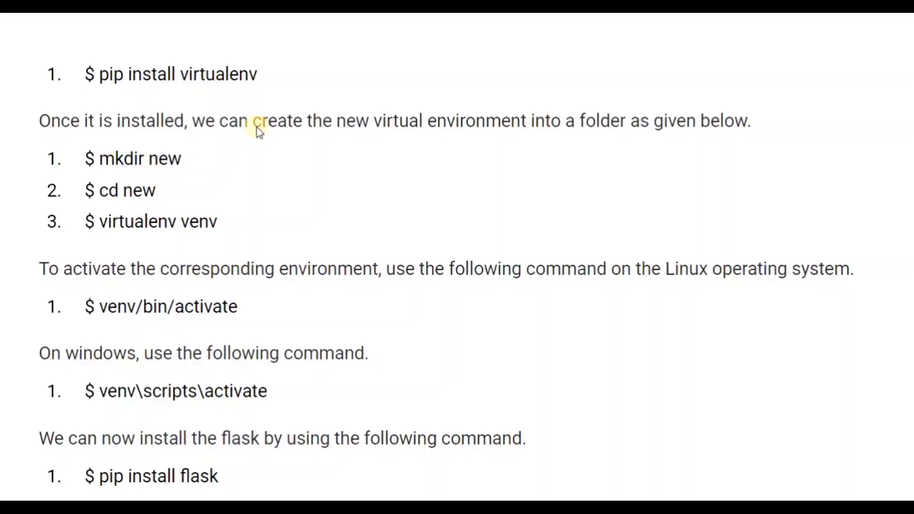
mouse_move(195, 48)
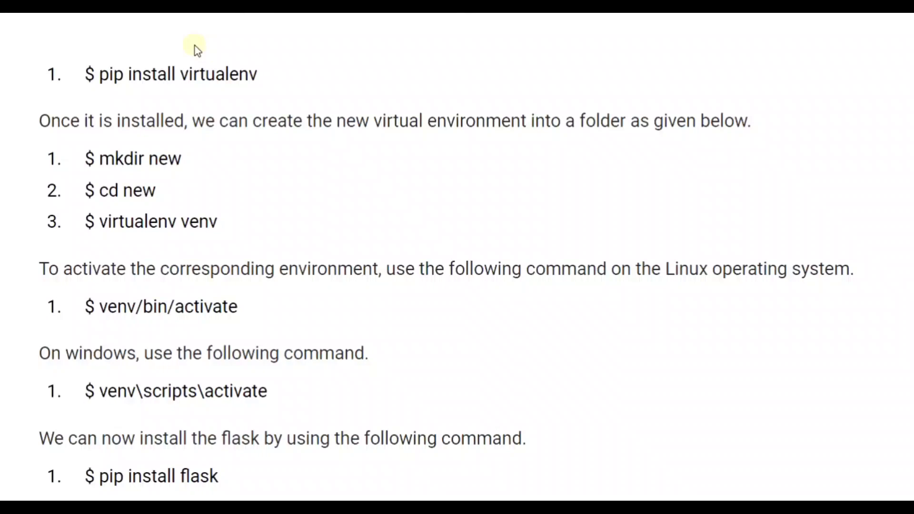
mouse_move(138, 110)
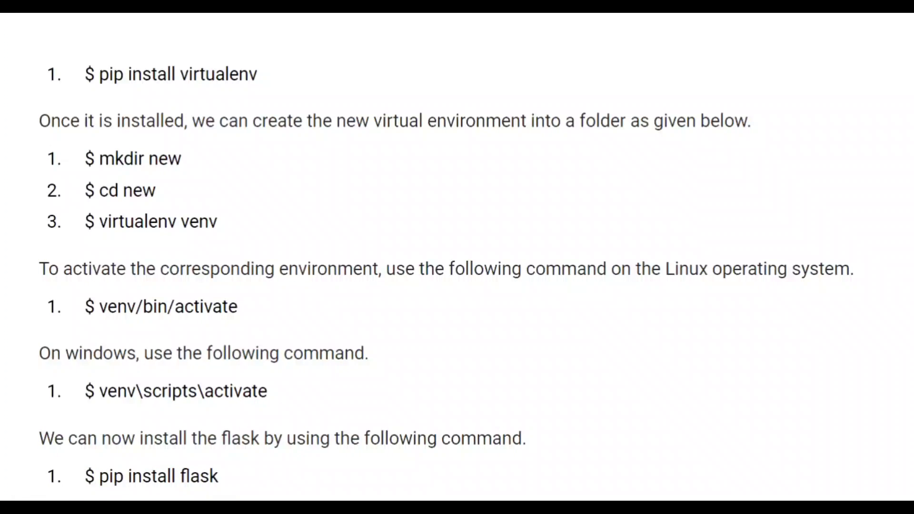
mouse_move(324, 365)
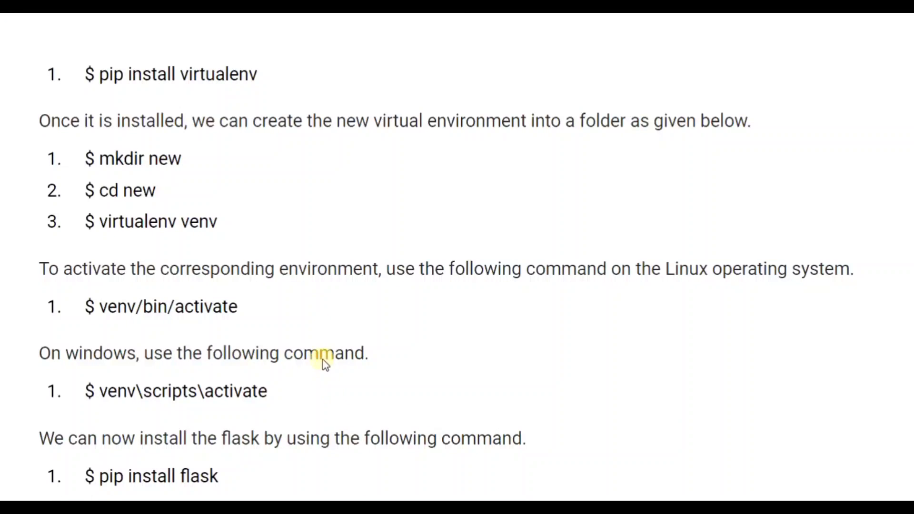
- Activate the 'rd' conda environment with 'conda activate rd'
right_click(324, 362)
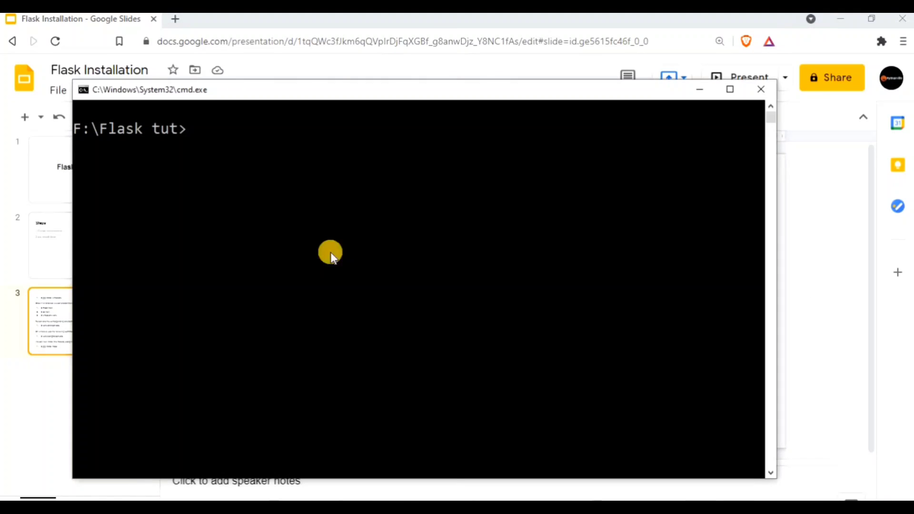
mouse_move(232, 160)
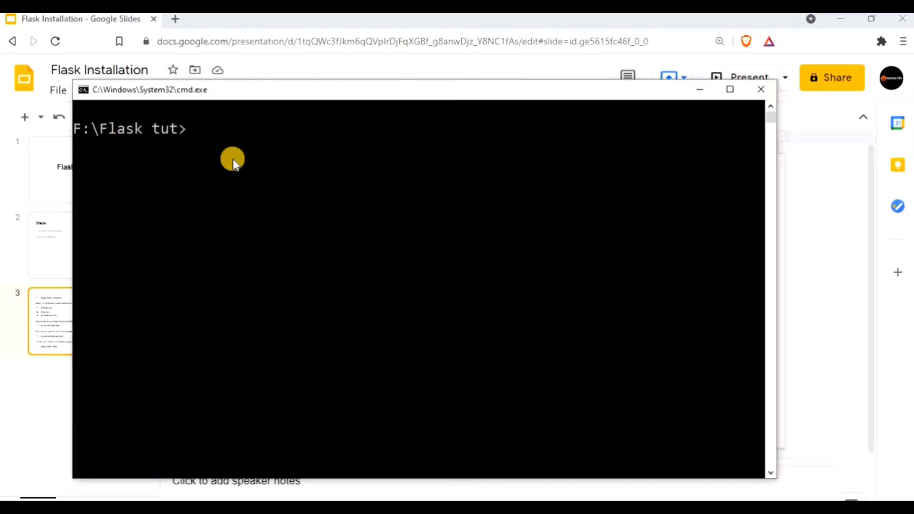
type("conda a")
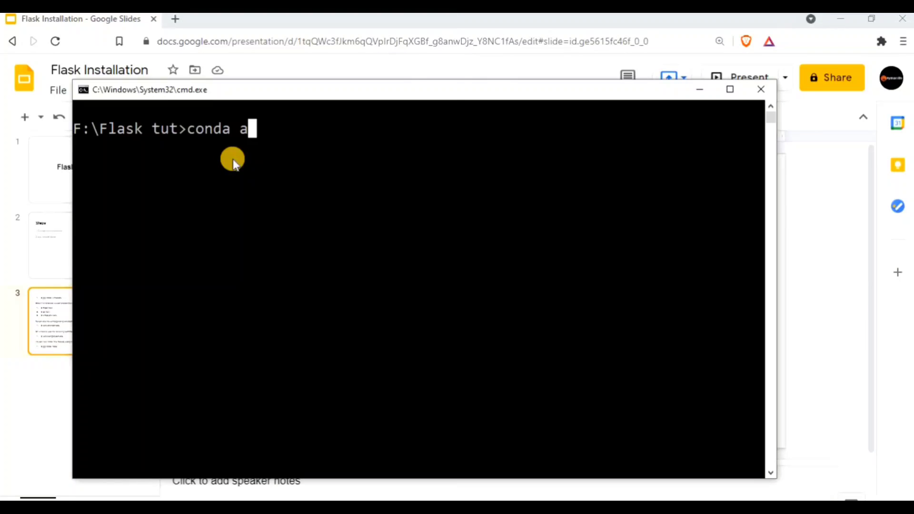
type("ctivat")
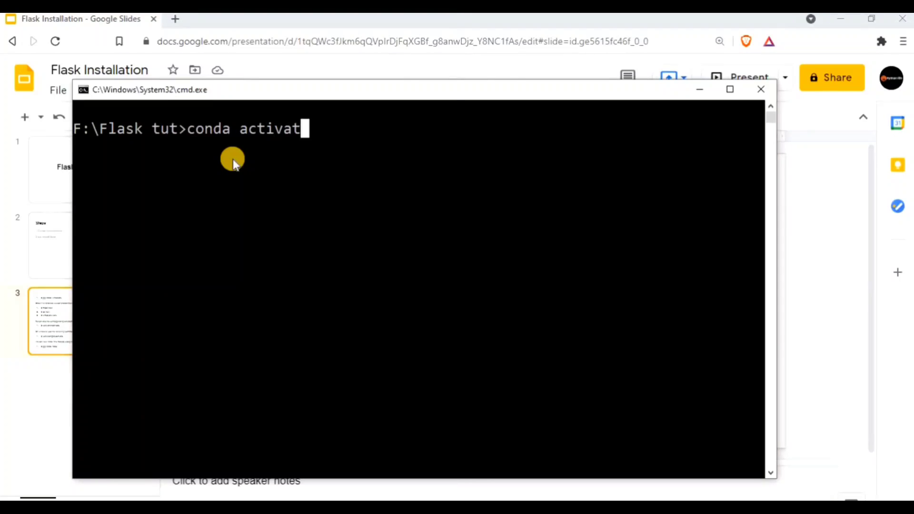
type("e")
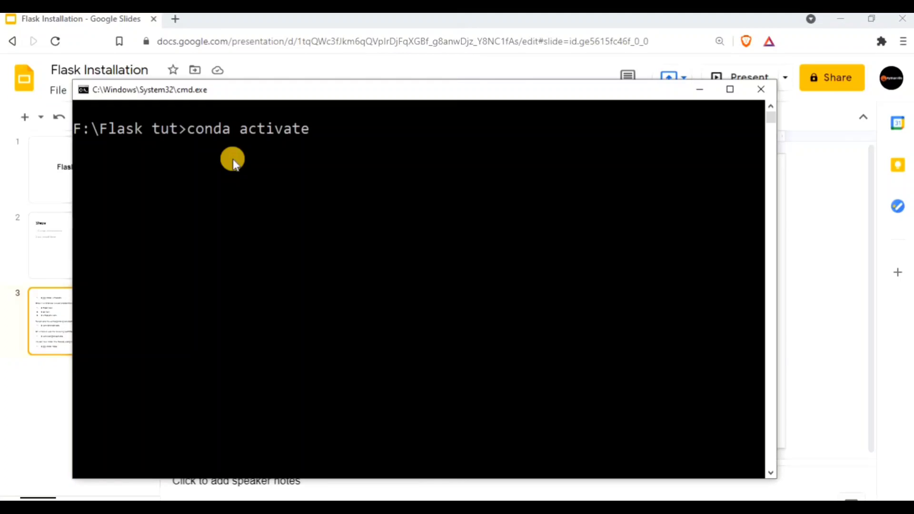
type("rd")
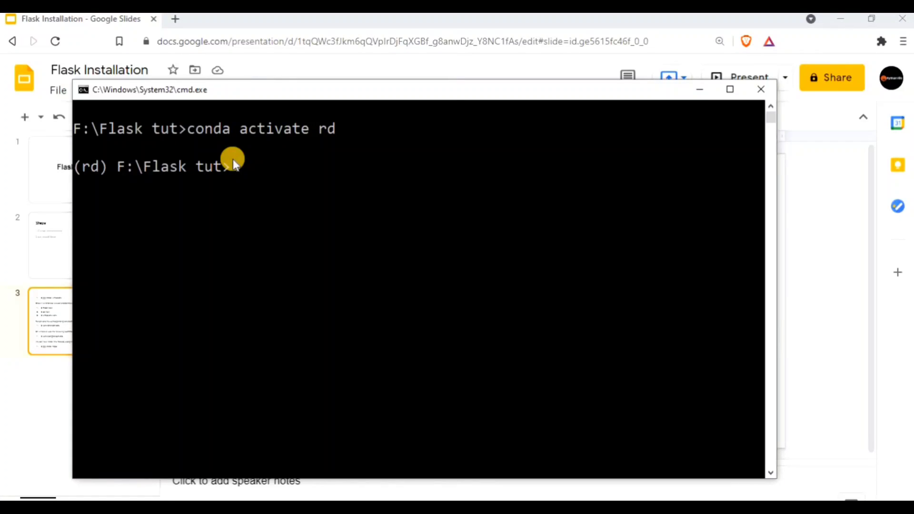
- Enter the 'pip install flask' command to install Flask into the environment
type("pip")
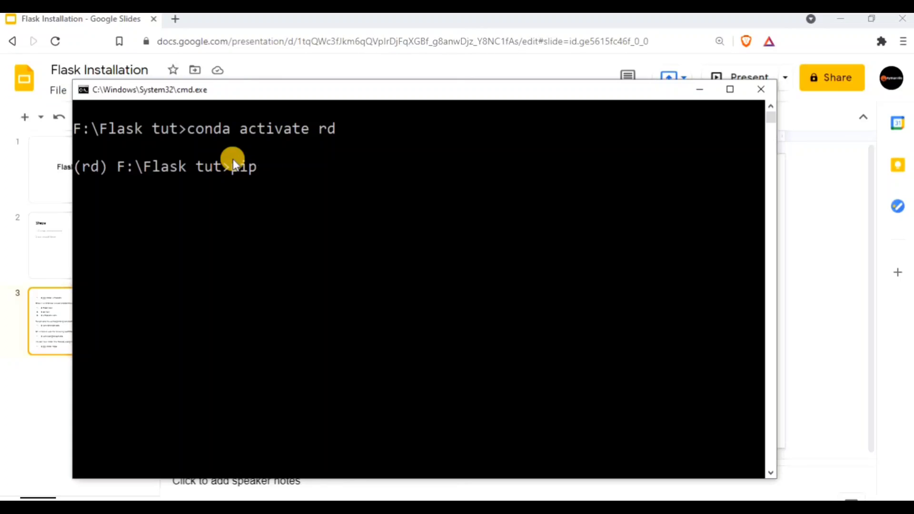
type("insta")
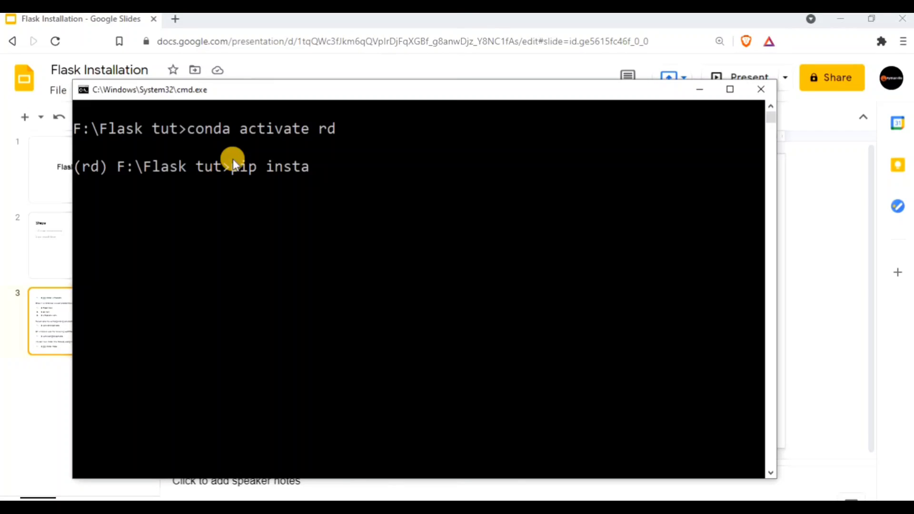
type("ll flask")
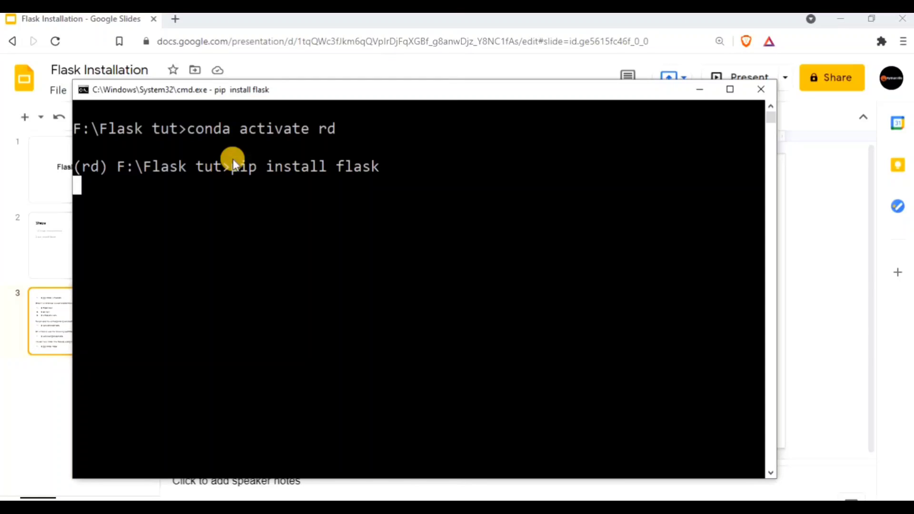
mouse_move(258, 182)
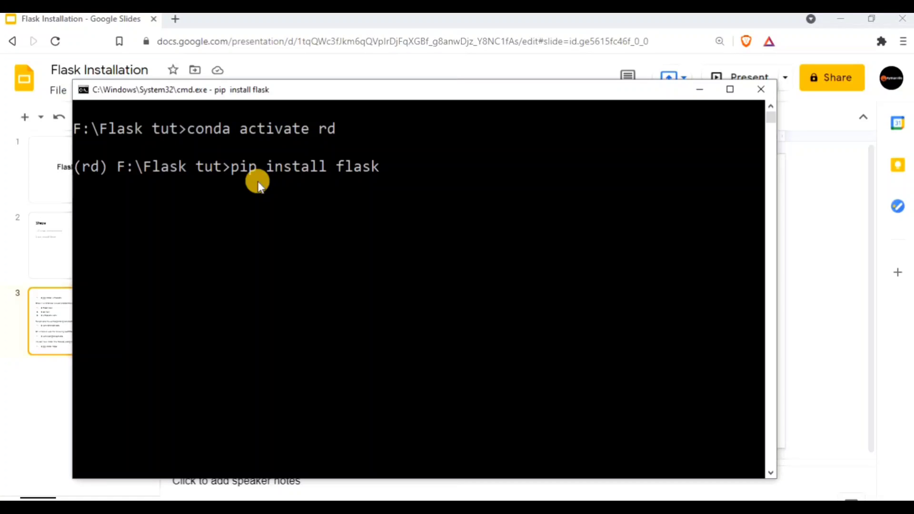
- Run pip install flask and let Werkzeug, Jinja2, click and Flask download and install
key("Return")
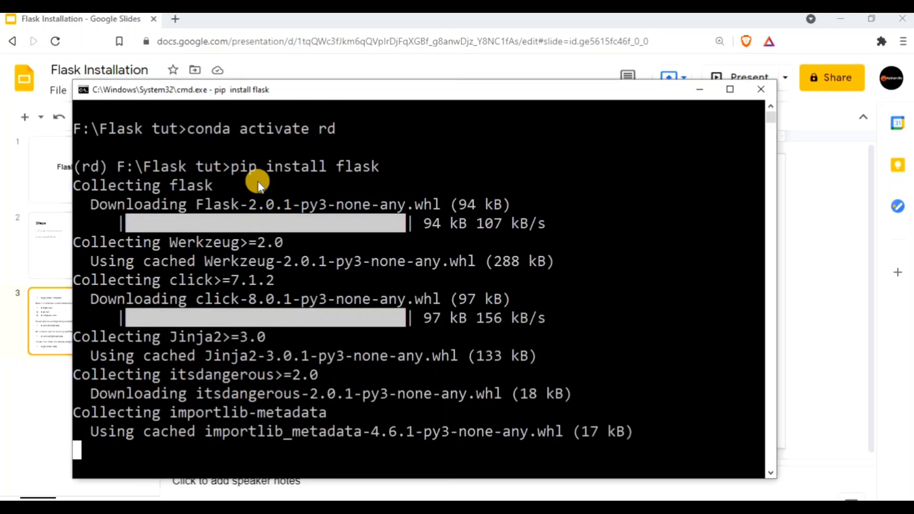
scroll("down", 3)
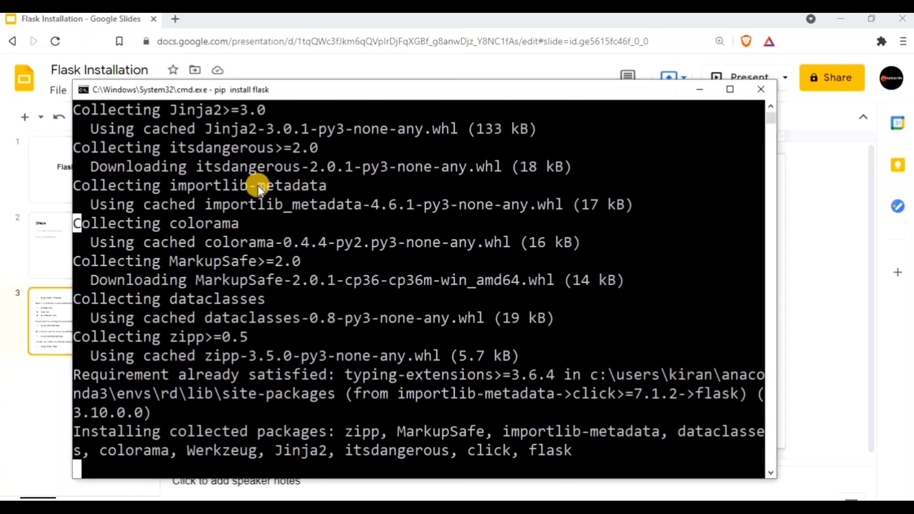
mouse_move(302, 463)
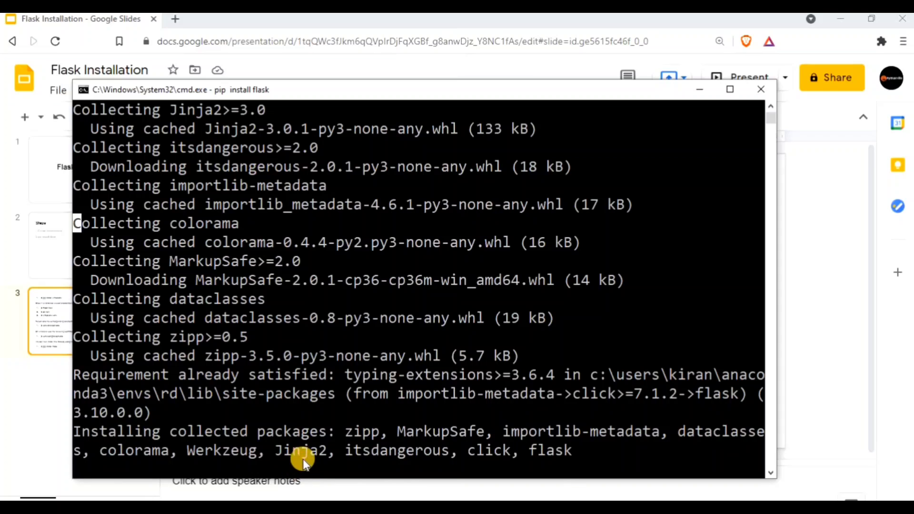
mouse_move(308, 455)
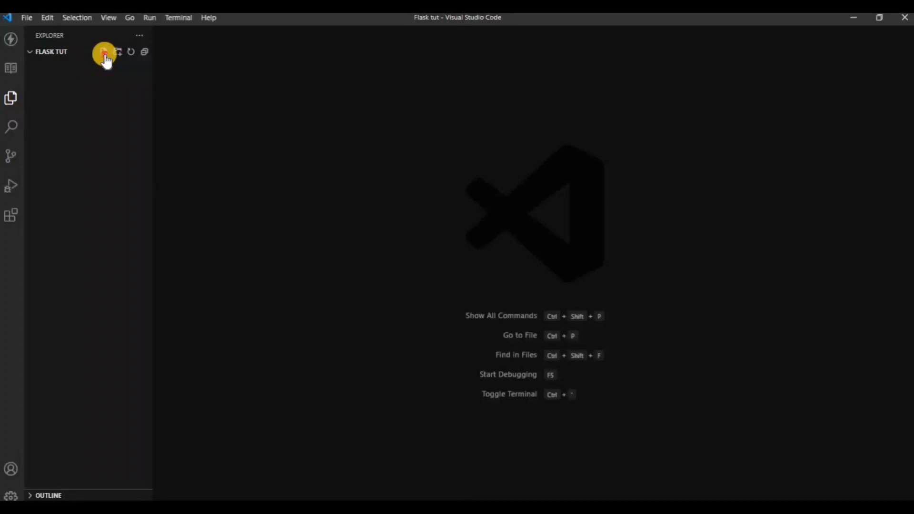
- Create an empty app.py in the Flask tut folder and place the cursor in it
left_click(105, 52)
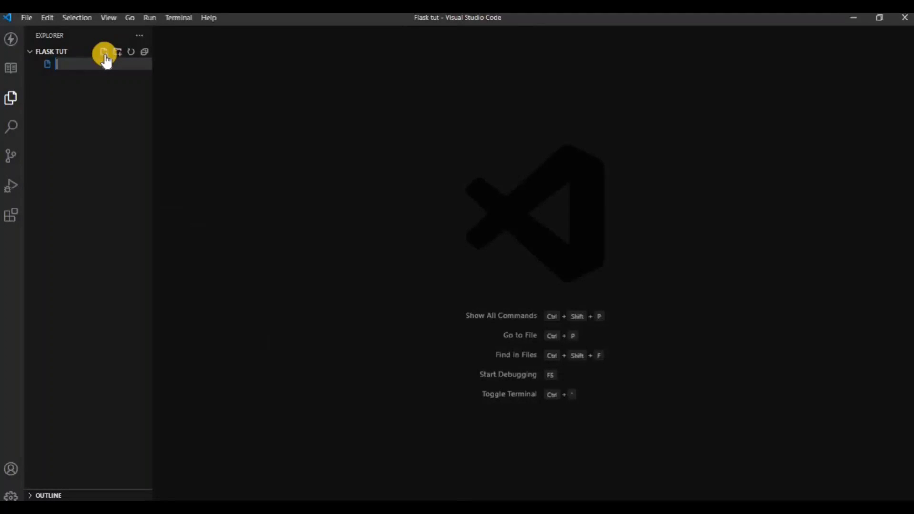
type("app.py")
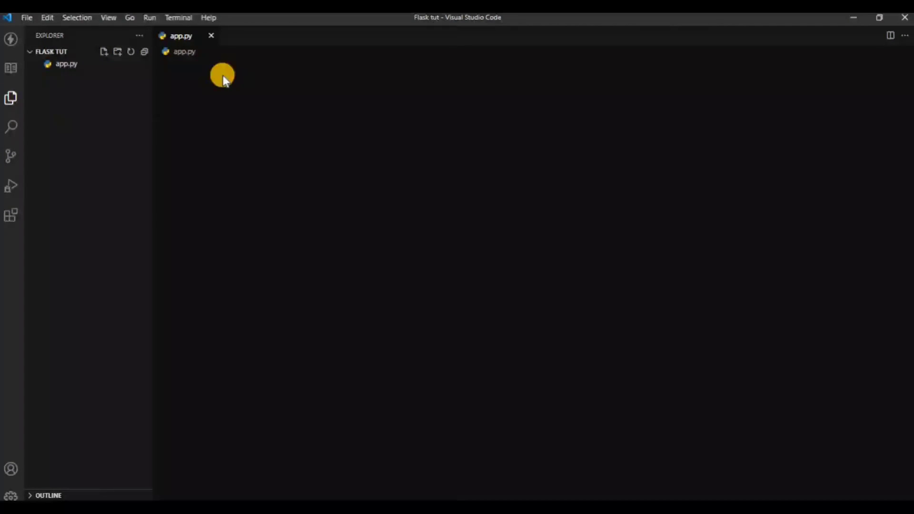
left_click(66, 64)
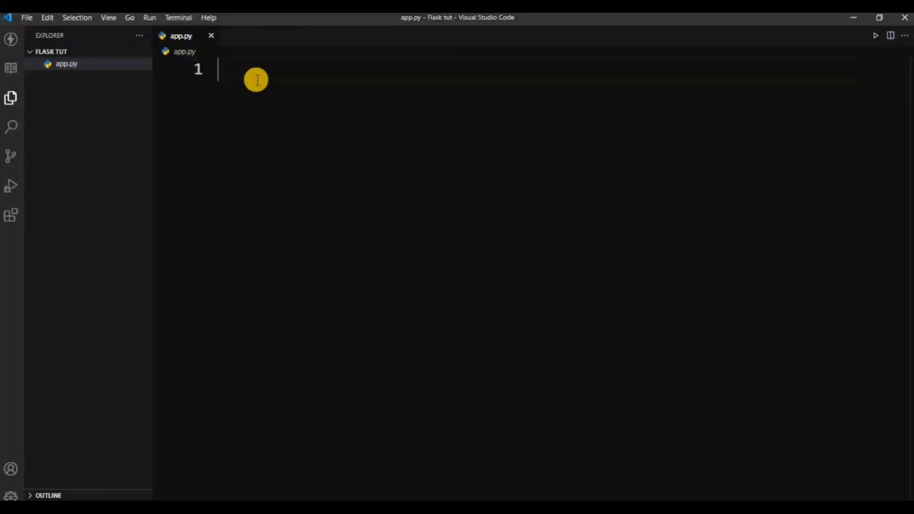
- Write 'from flask import Flask' on line 1 and move to line 3
type("from")
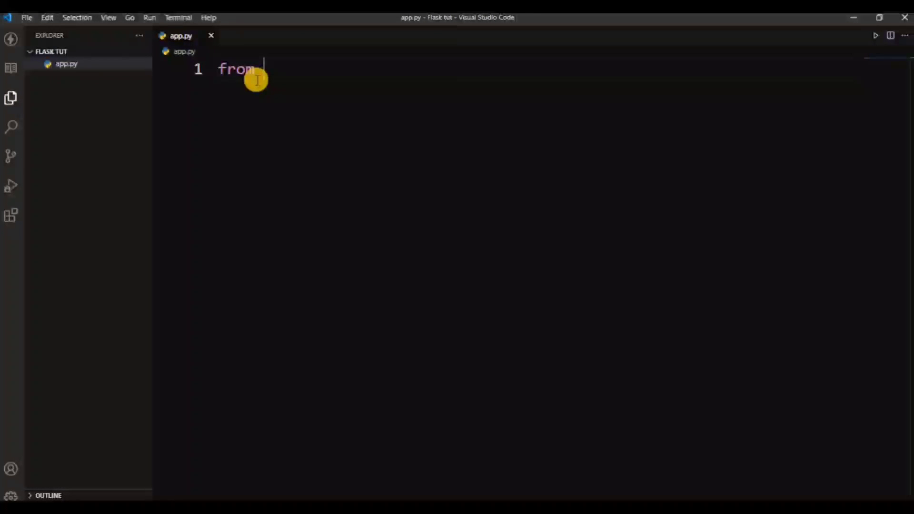
type("flas")
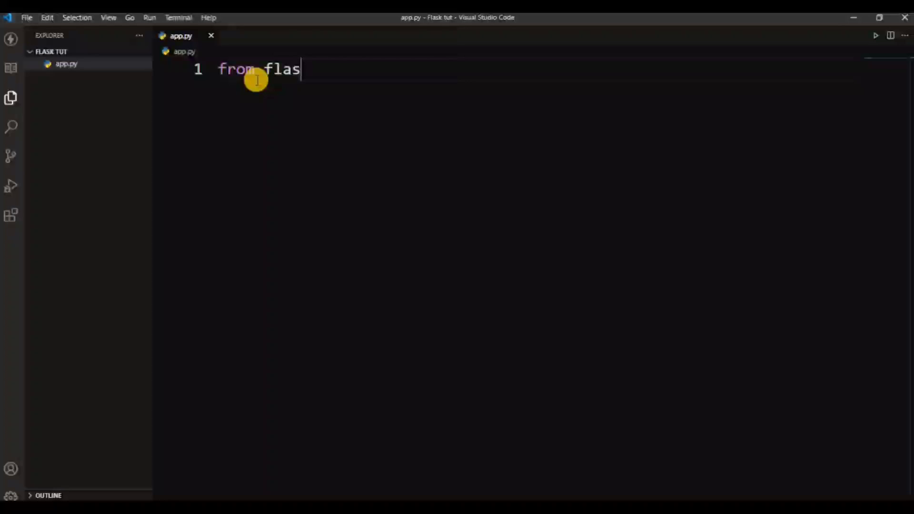
type("k i")
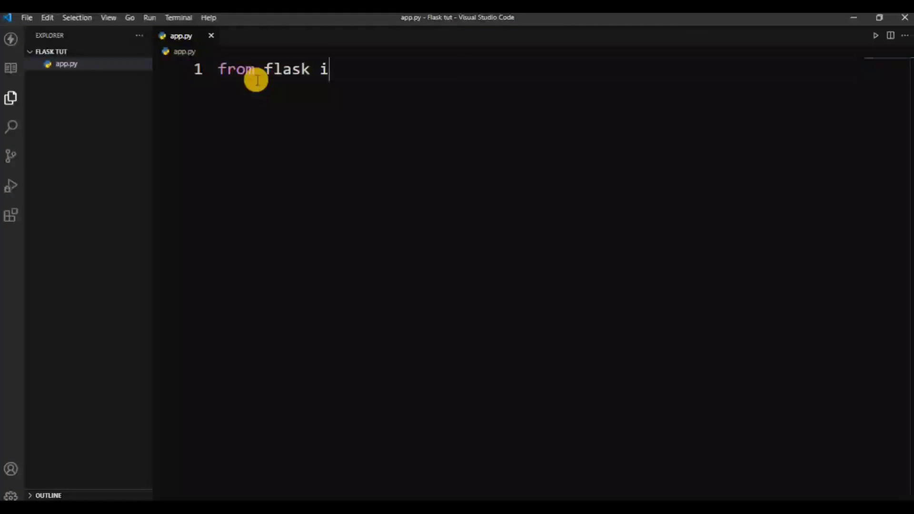
type("mport")
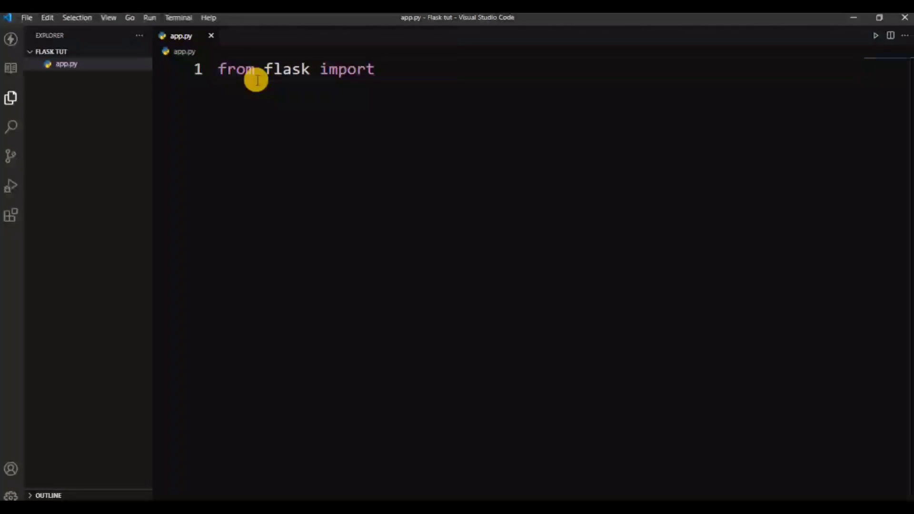
type("Flask")
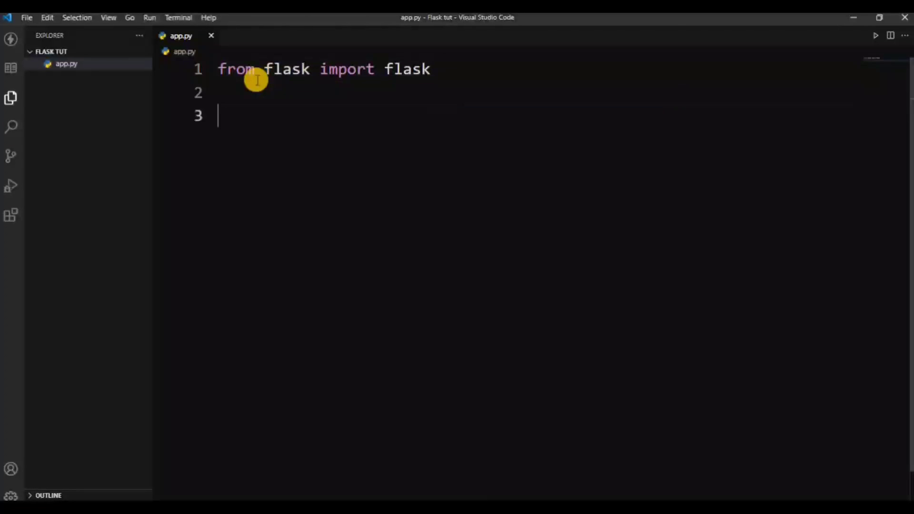
key("enter")
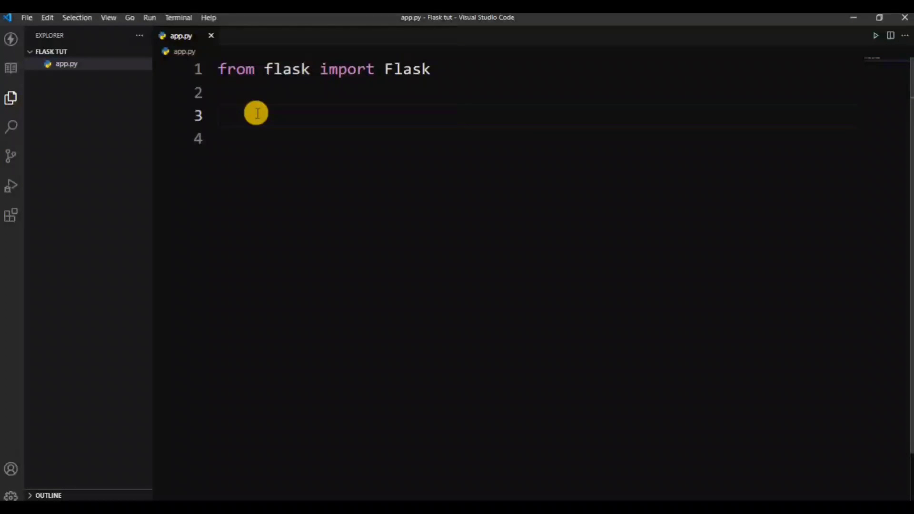
left_click(219, 116)
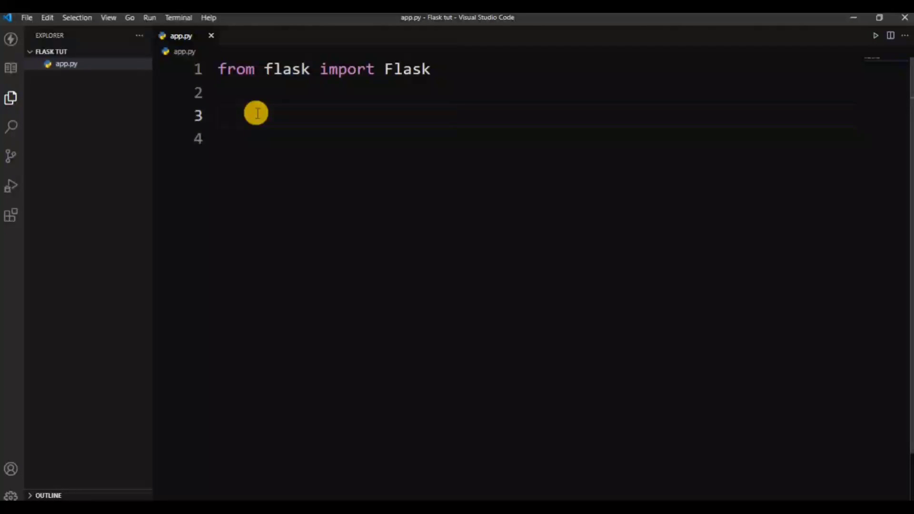
- Write app=Flask(__name__) on line 3 to create the Flask application object
type("app")
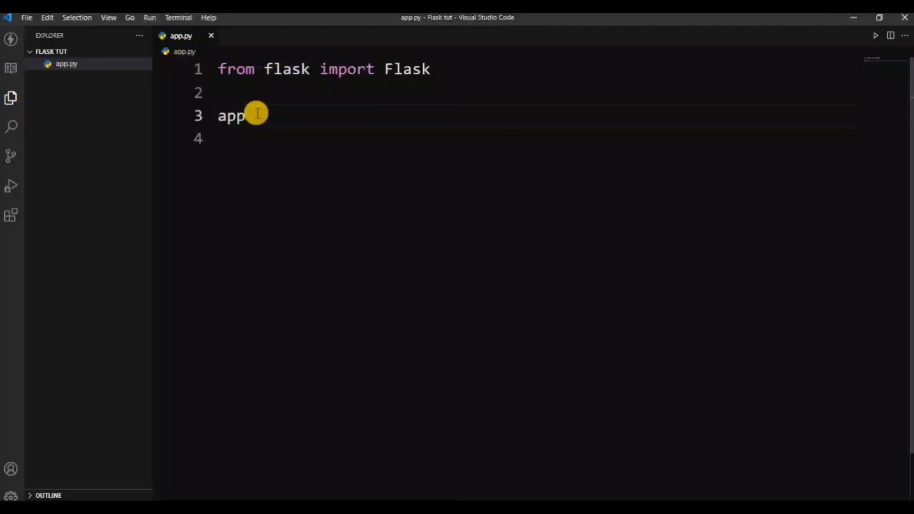
type("=")
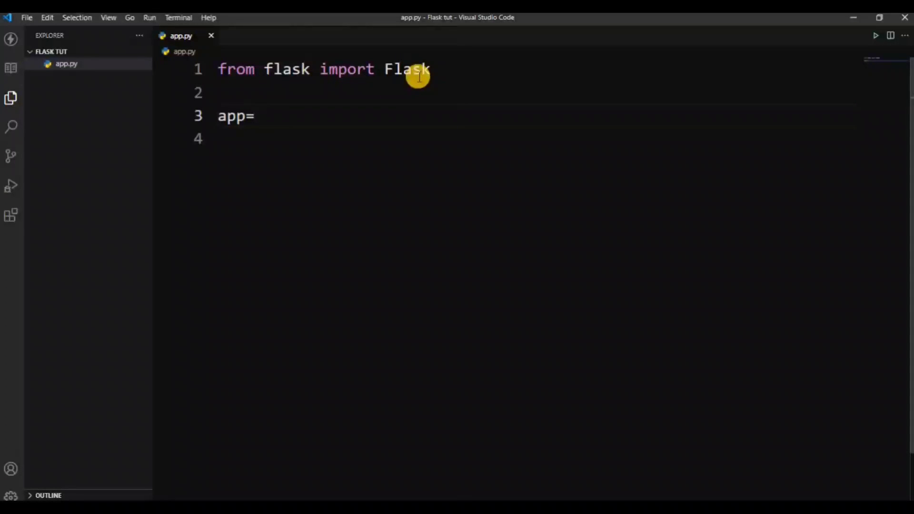
mouse_move(330, 143)
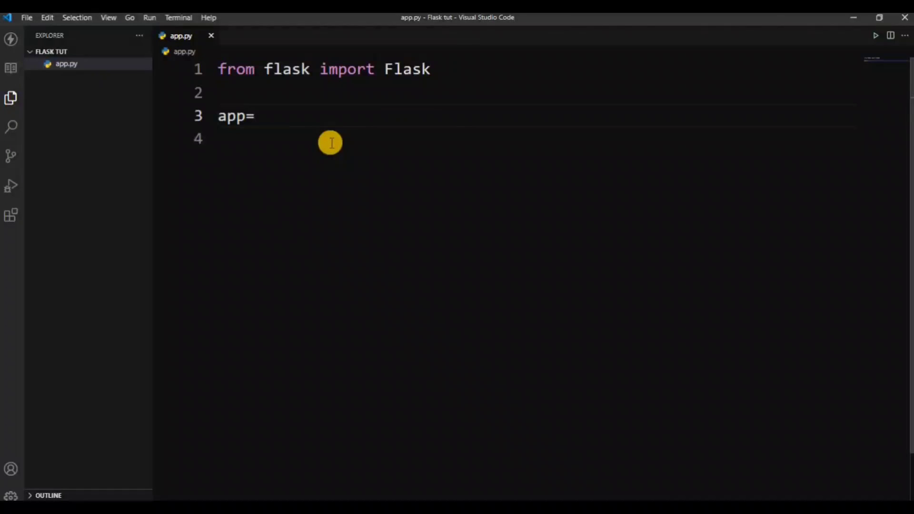
type("F")
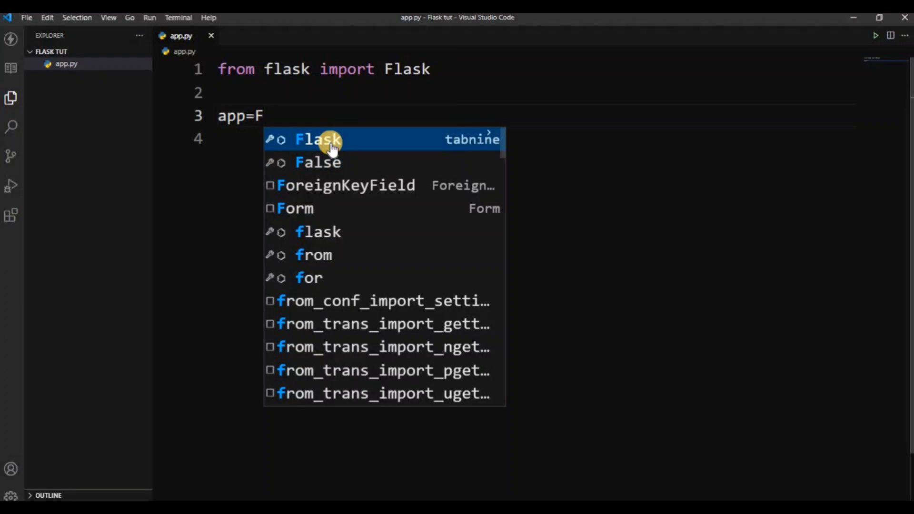
type("lask(")
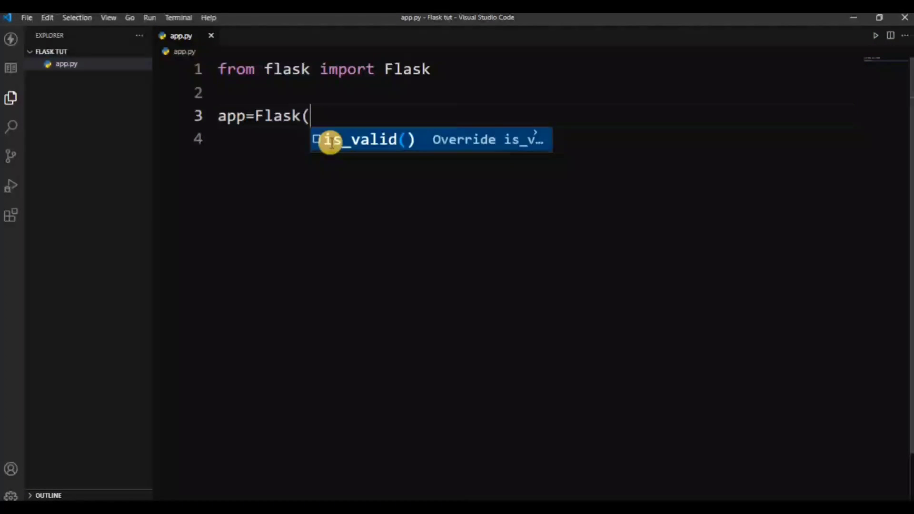
type("__nsm")
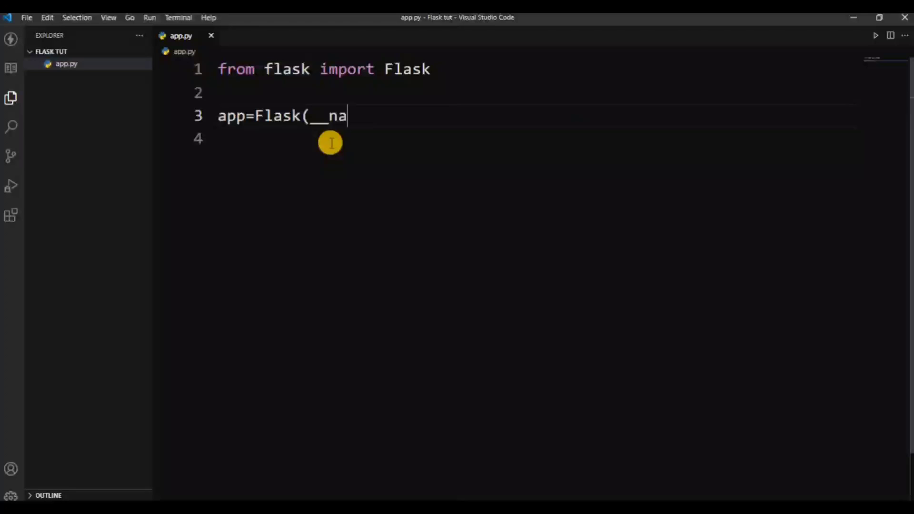
type("me__")
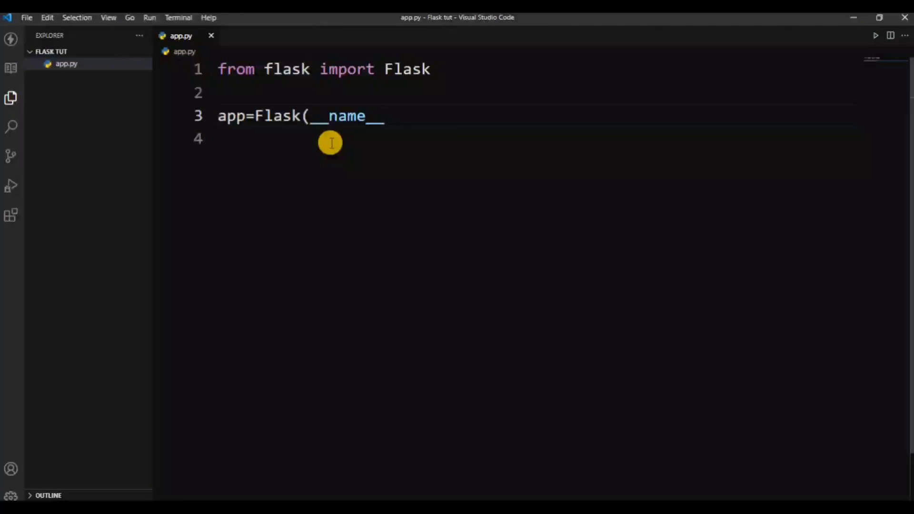
type(")")
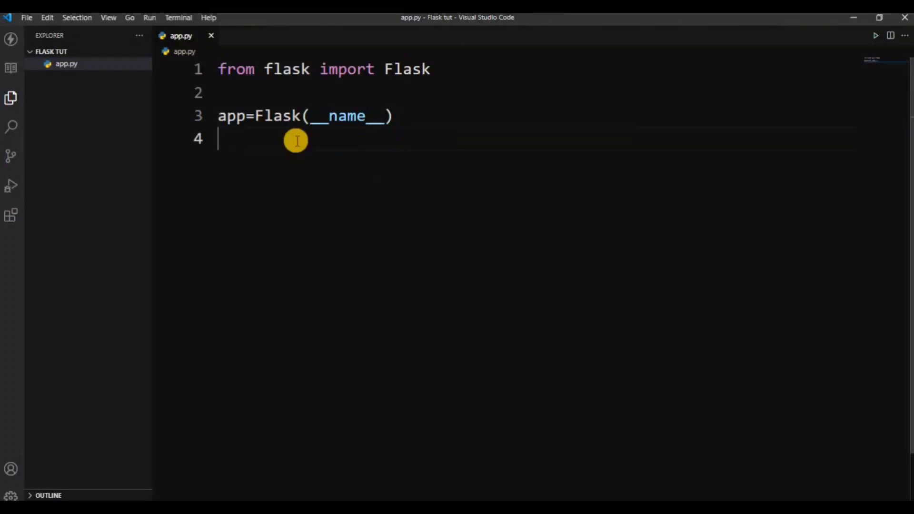
mouse_move(332, 116)
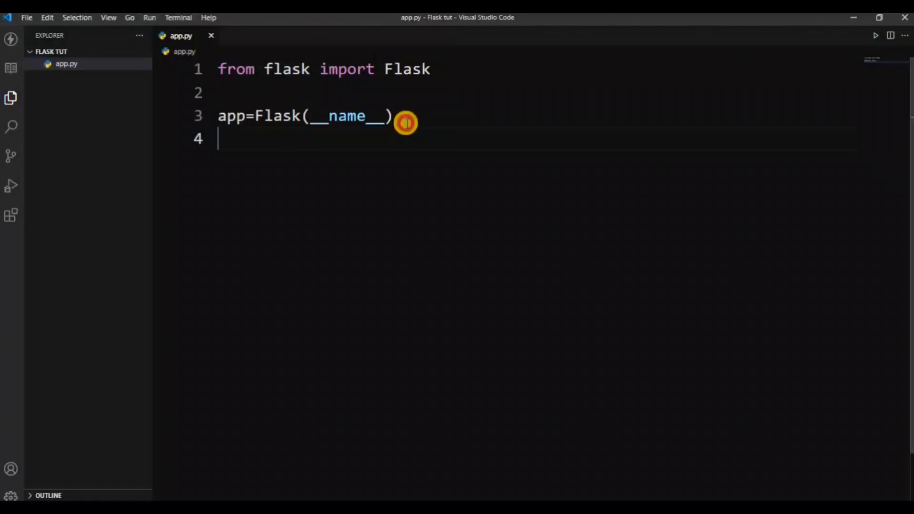
- Add the guard line if __name__=='__main__': at the bottom of app.py
key("enter")
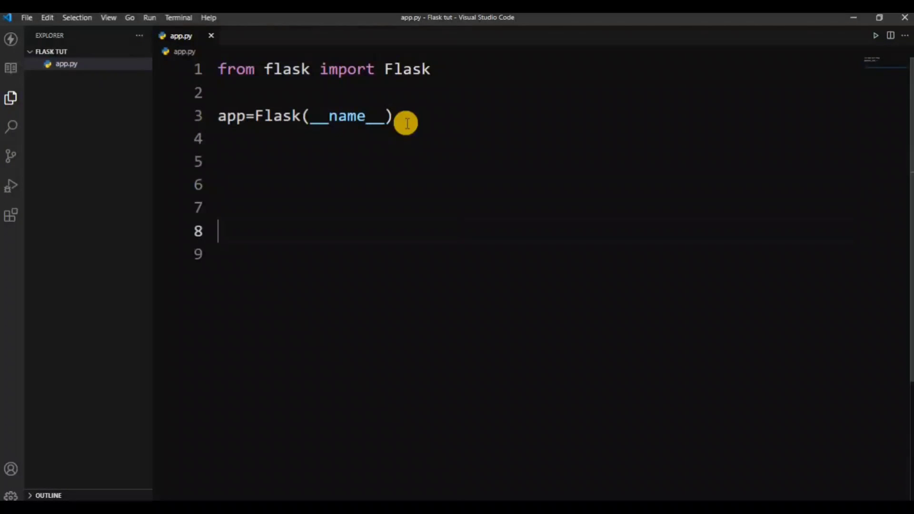
key("Enter")
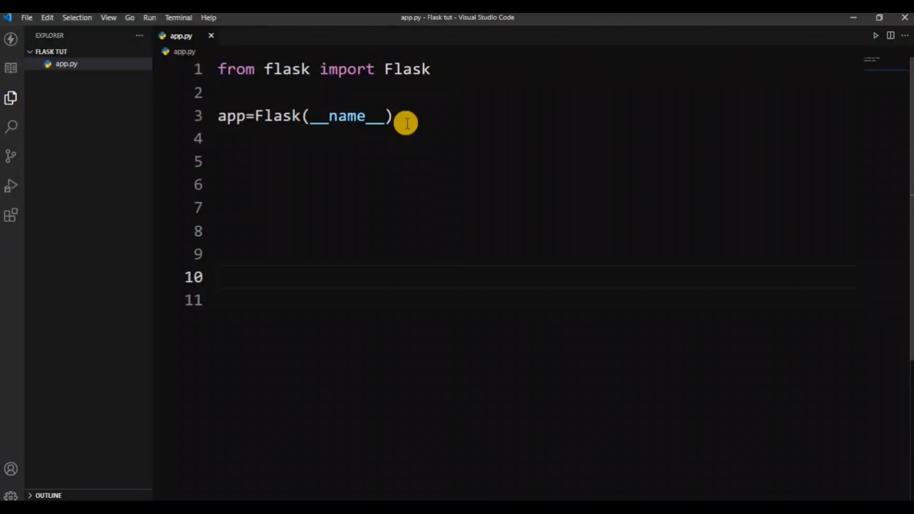
type("if")
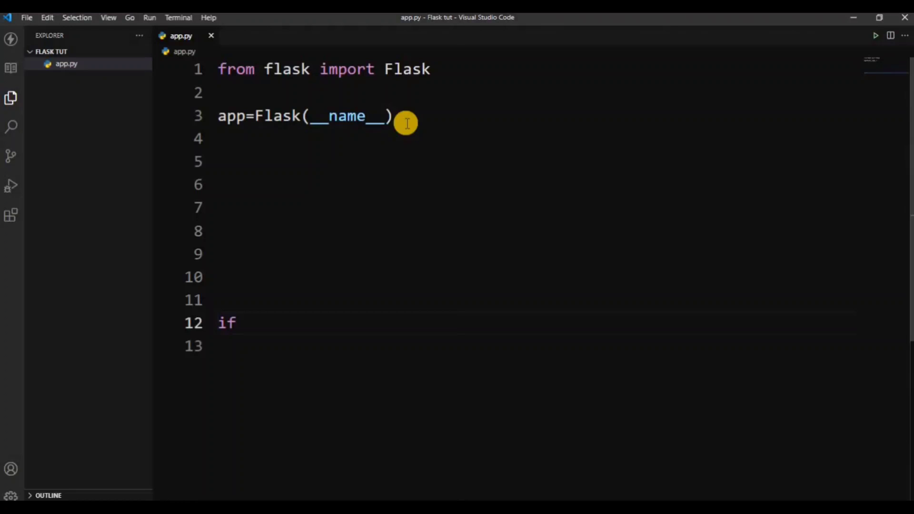
type("__name")
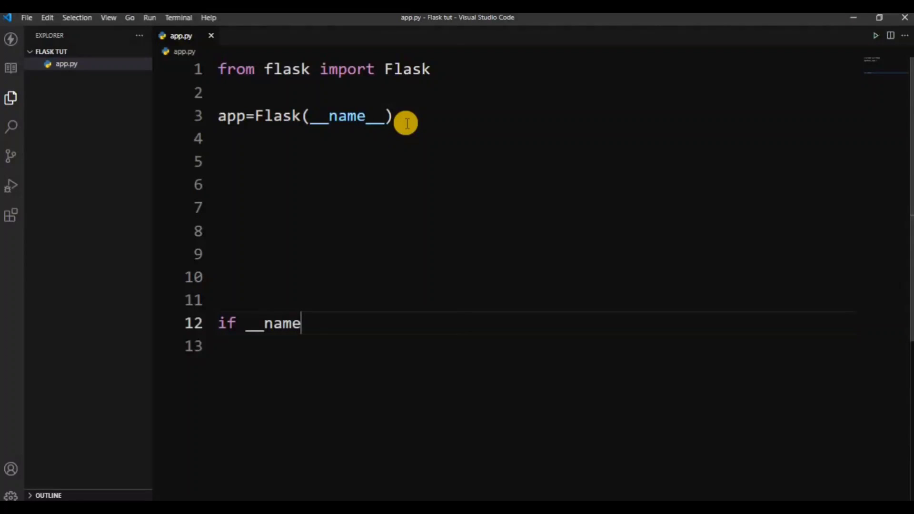
type("__")
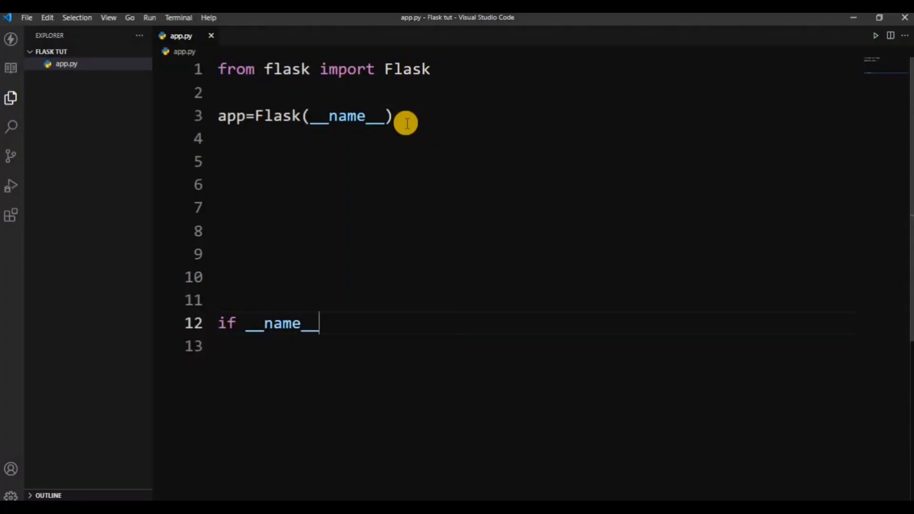
type("==")
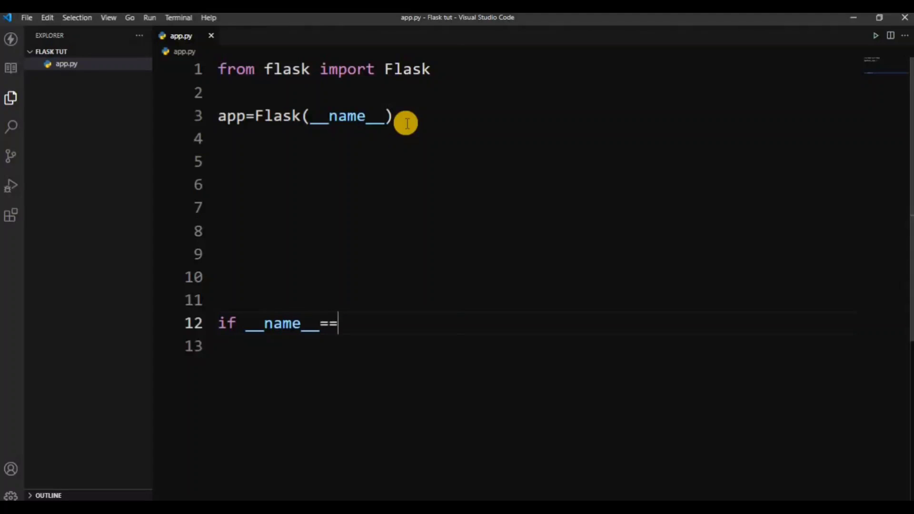
type("'")
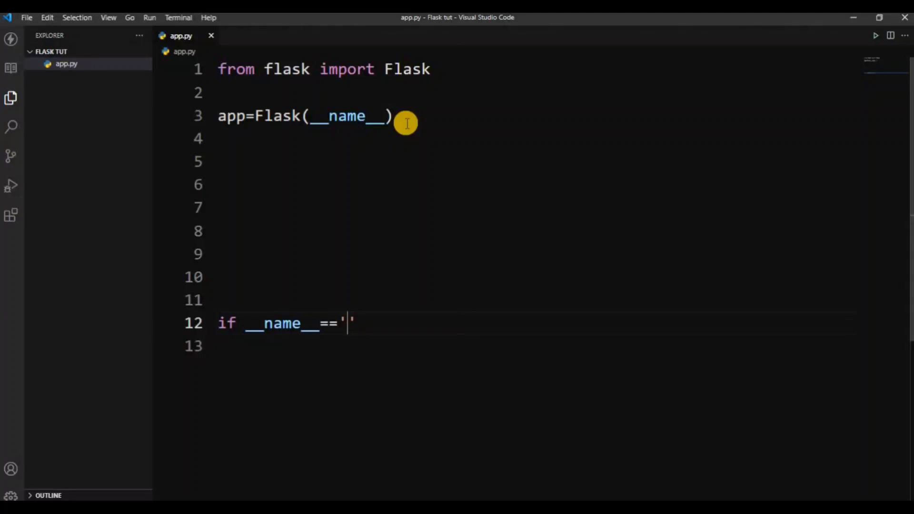
type("__main")
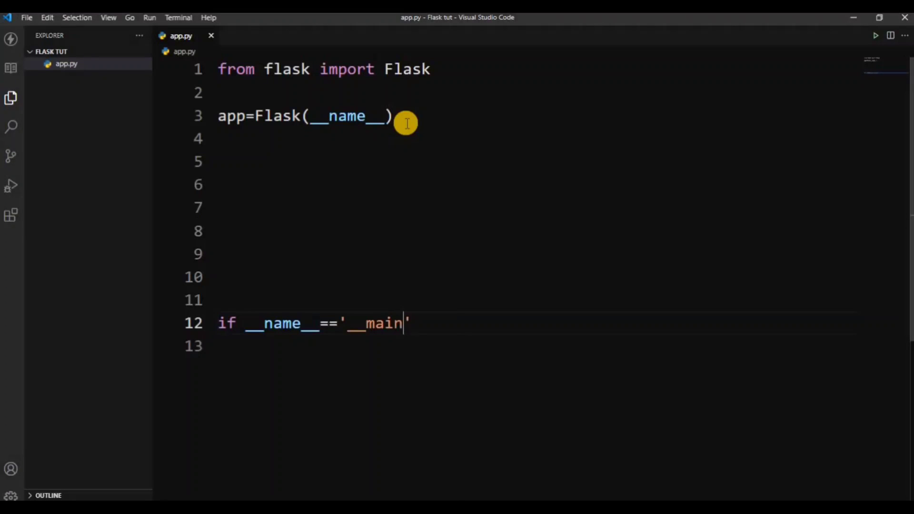
type("__'")
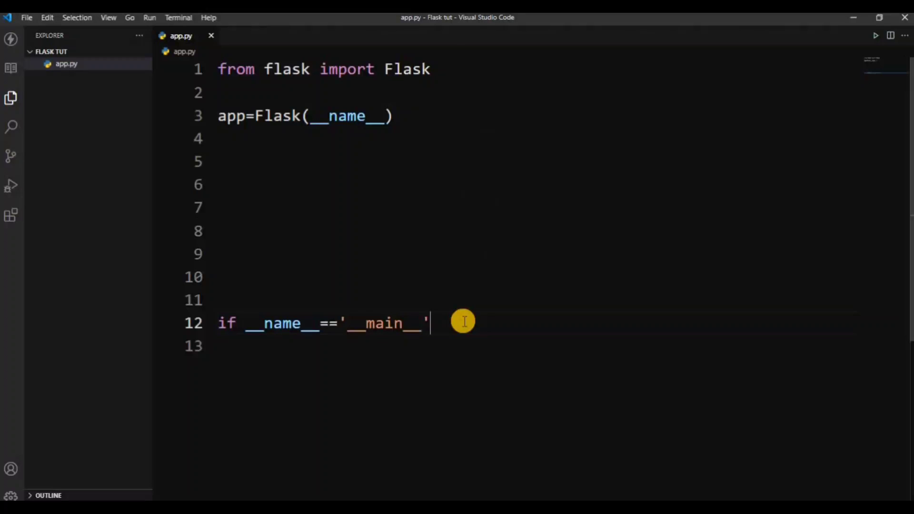
type(":")
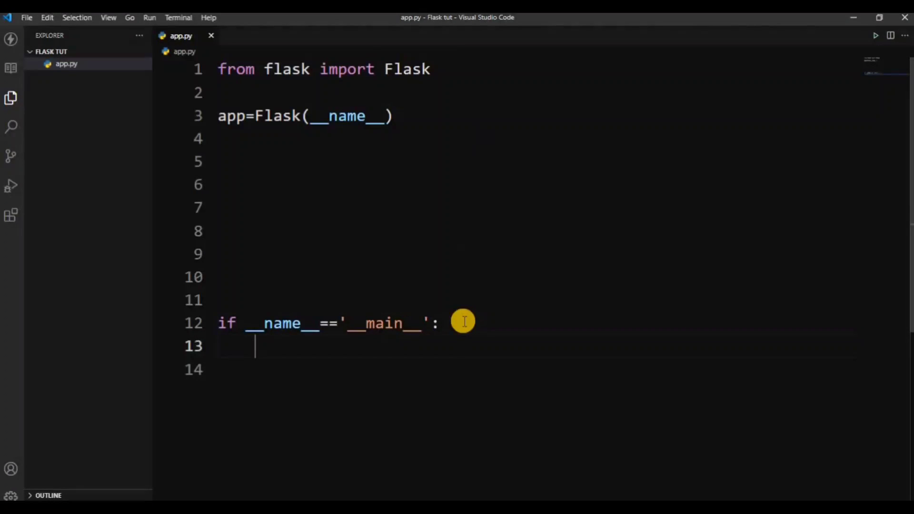
- Call app.run() inside the main guard to start the server
type("app.")
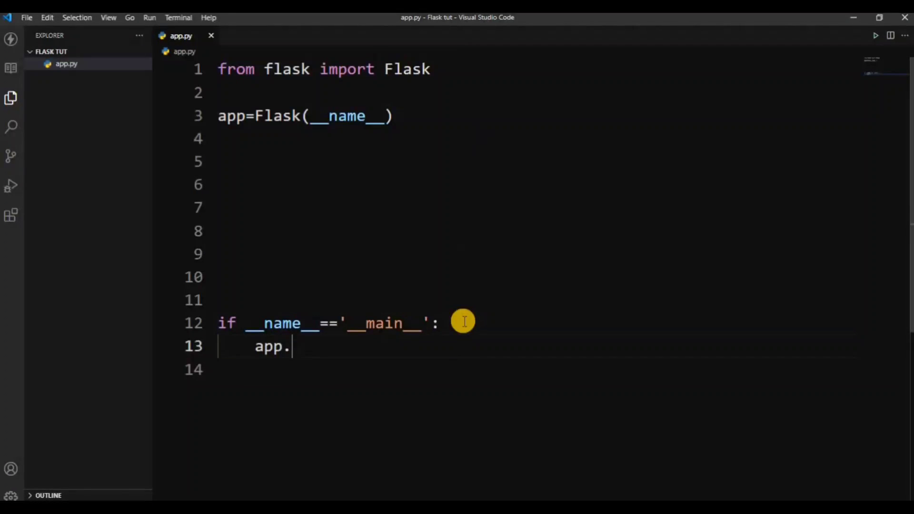
type("run(")
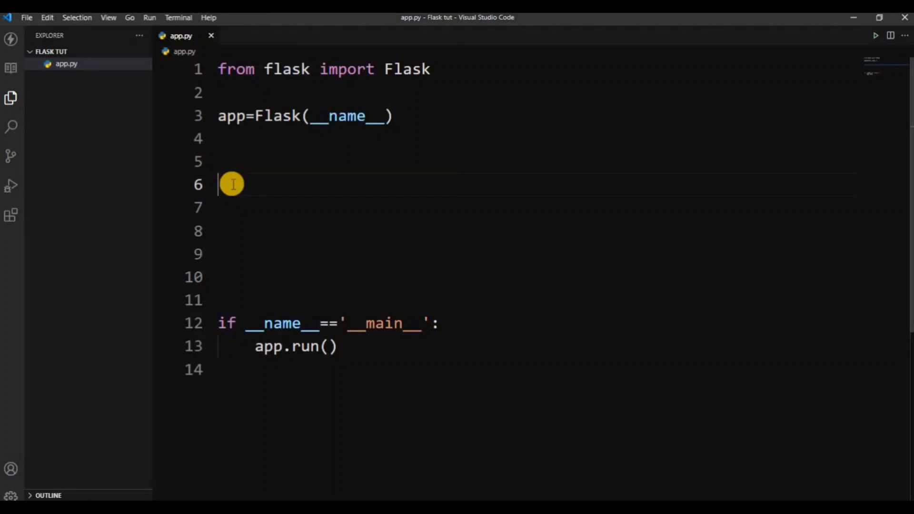
- Define a function kiran() above the main guard
type("def")
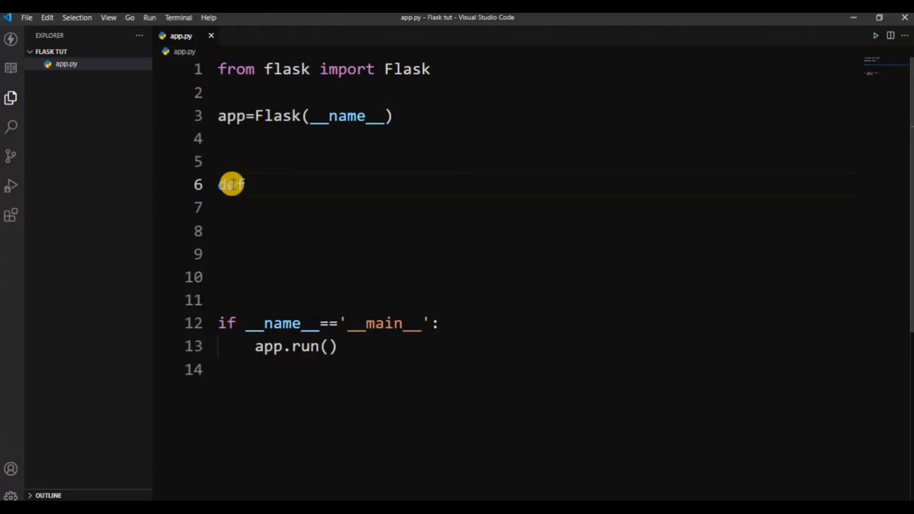
type("kiran")
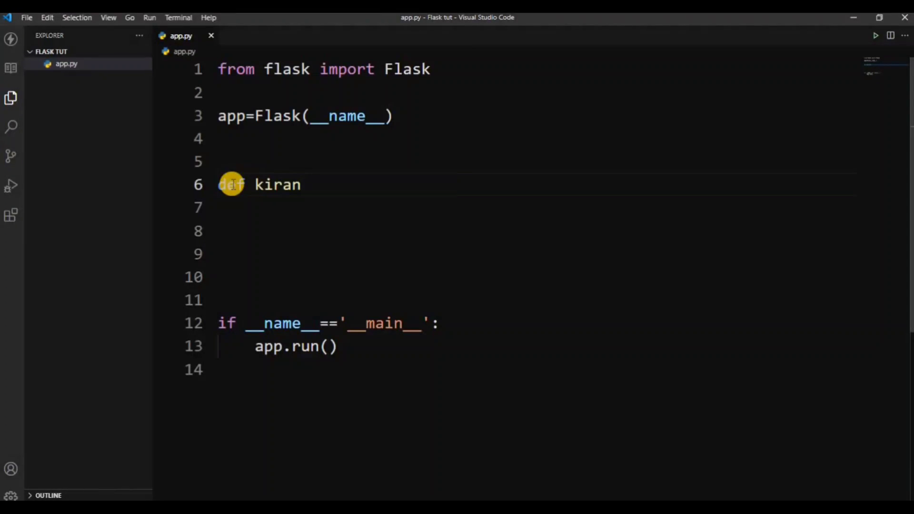
type("()")
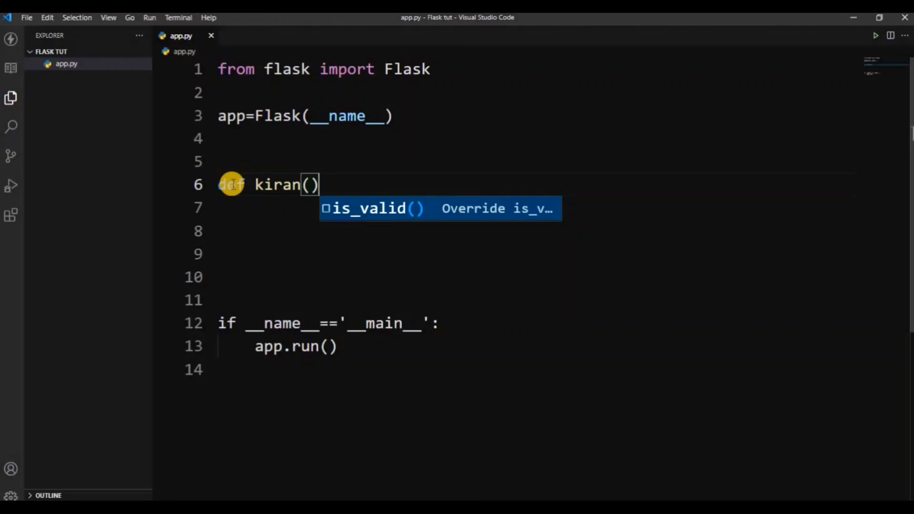
key("enter")
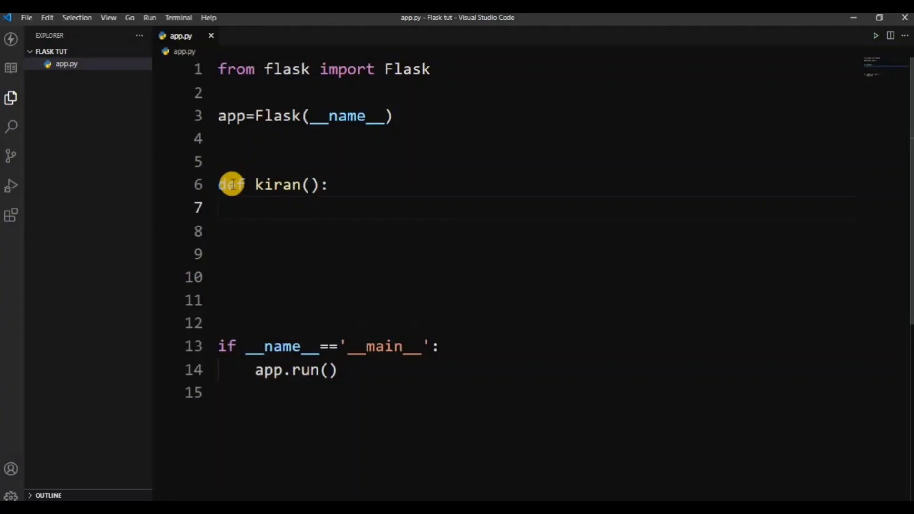
- Have kiran() return 'please subscribe' and remove an extra blank line below
type("r")
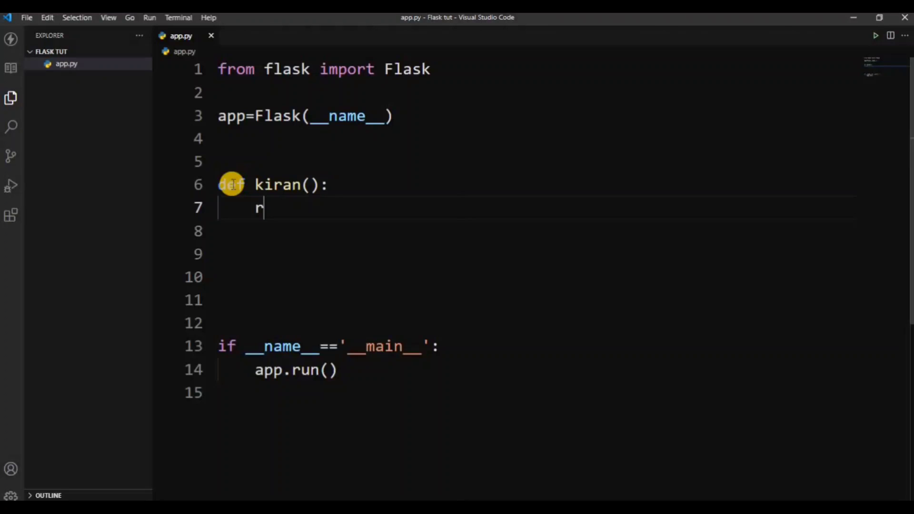
type("eturn")
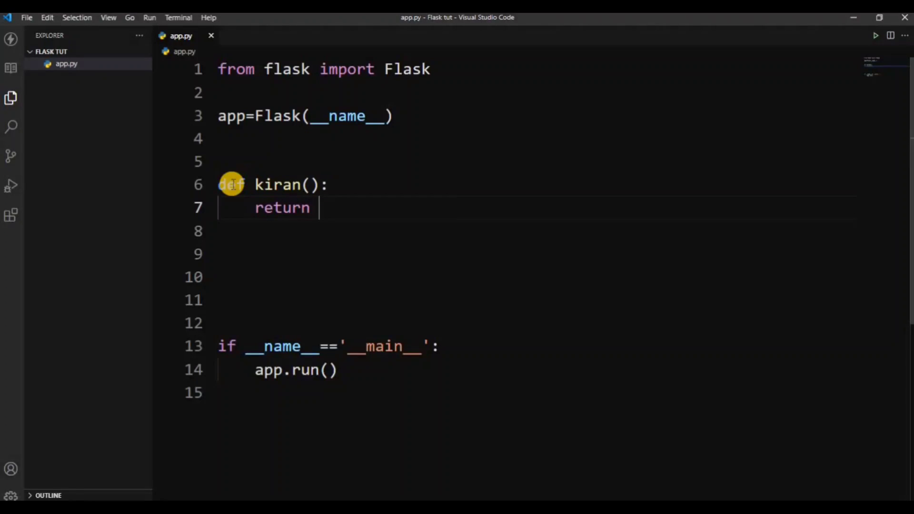
type("'ple'")
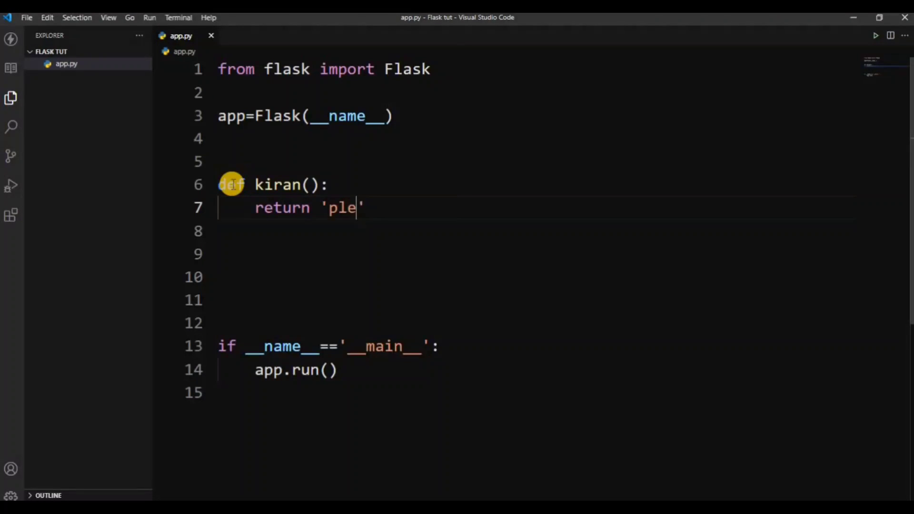
type("ase subsc")
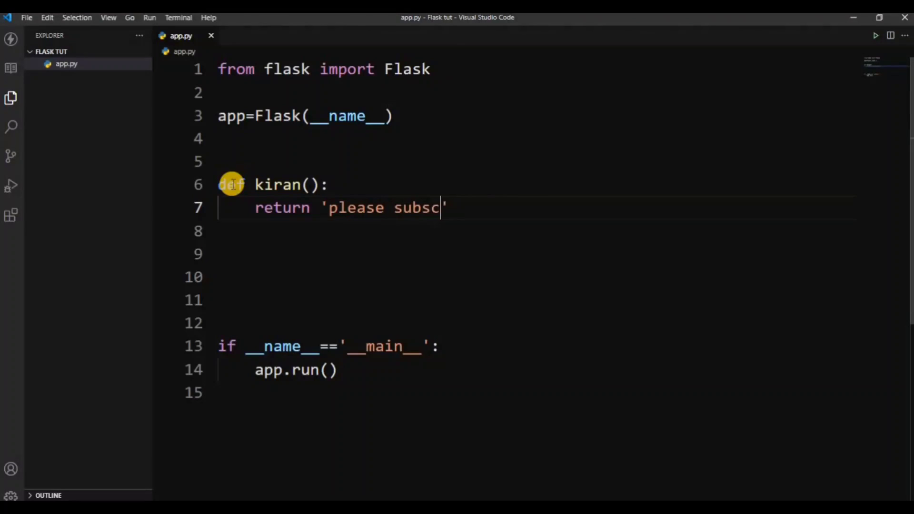
type("ribe")
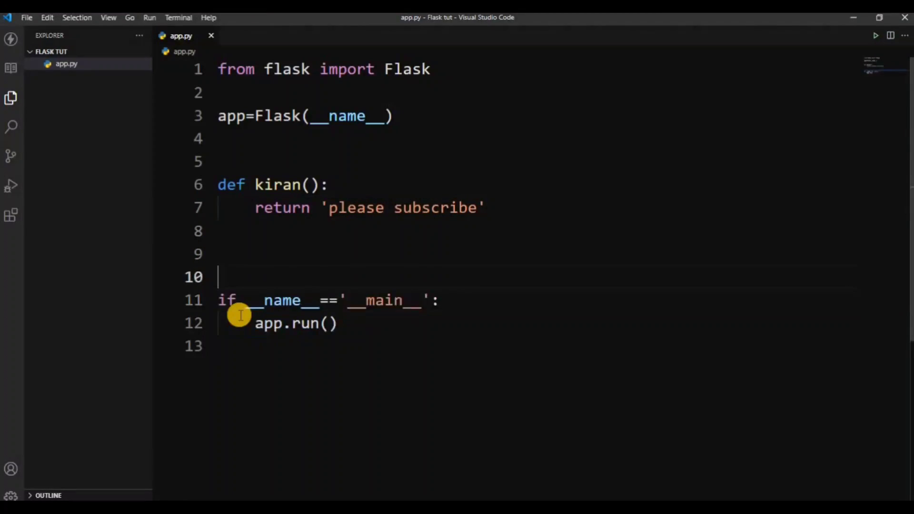
key("Backspace")
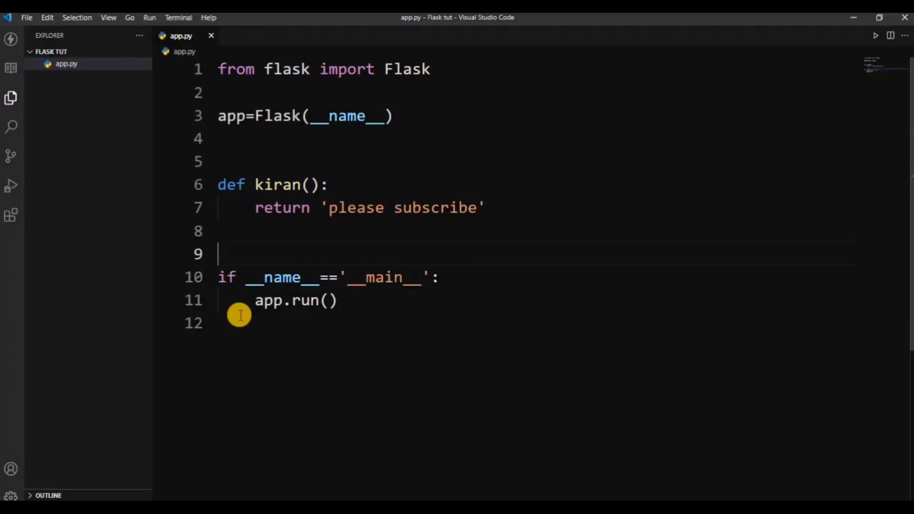
mouse_move(232, 164)
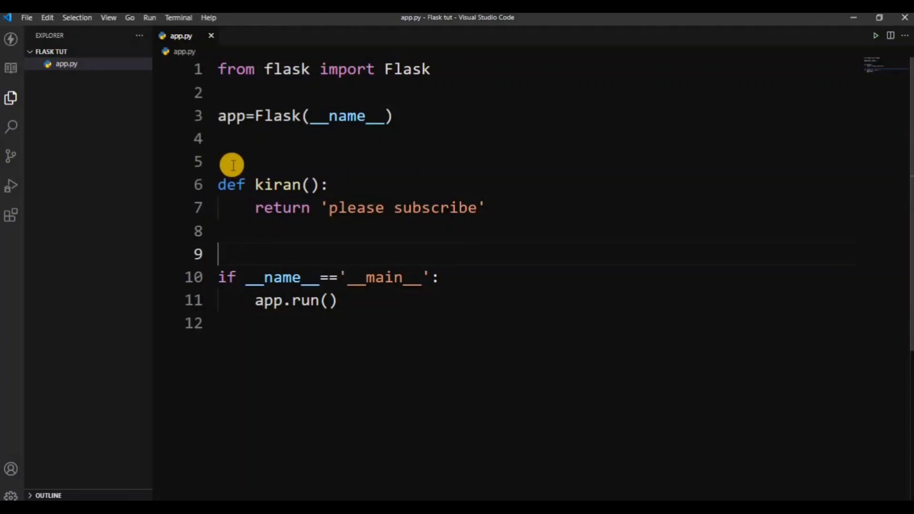
left_click(227, 162)
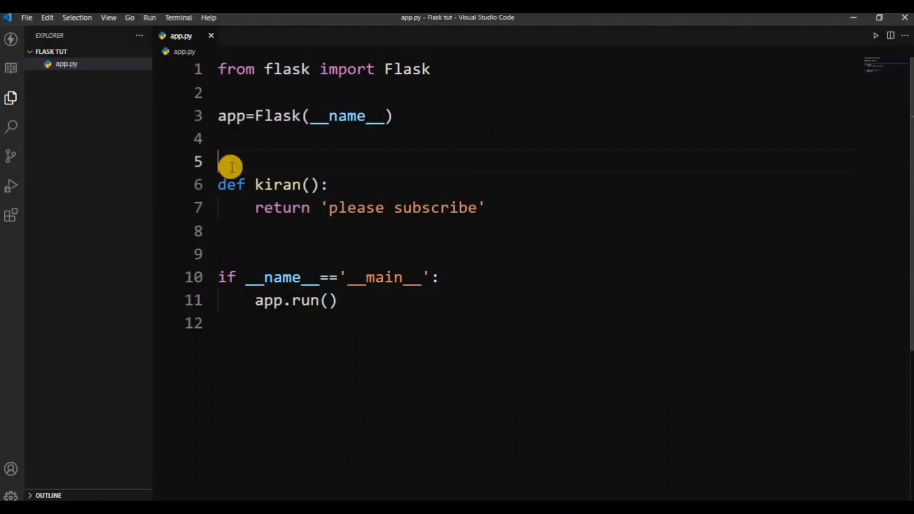
type("@a")
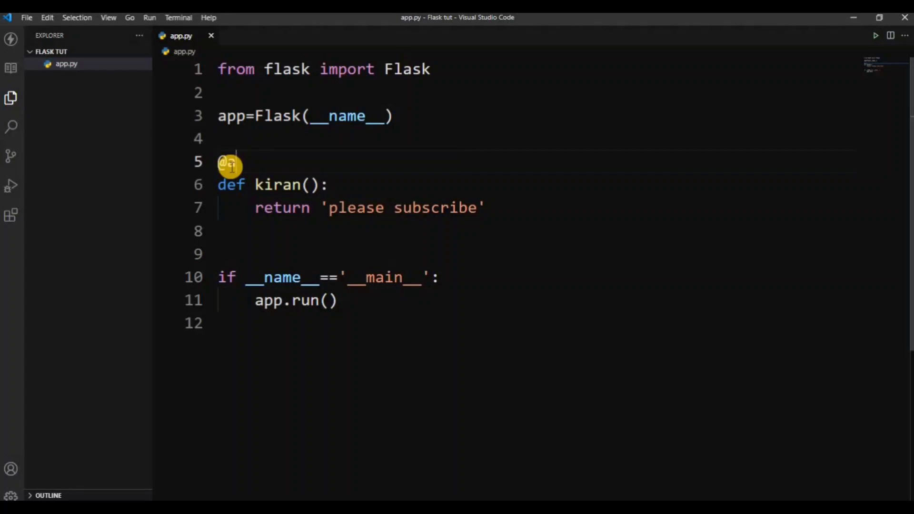
type("pp.ro")
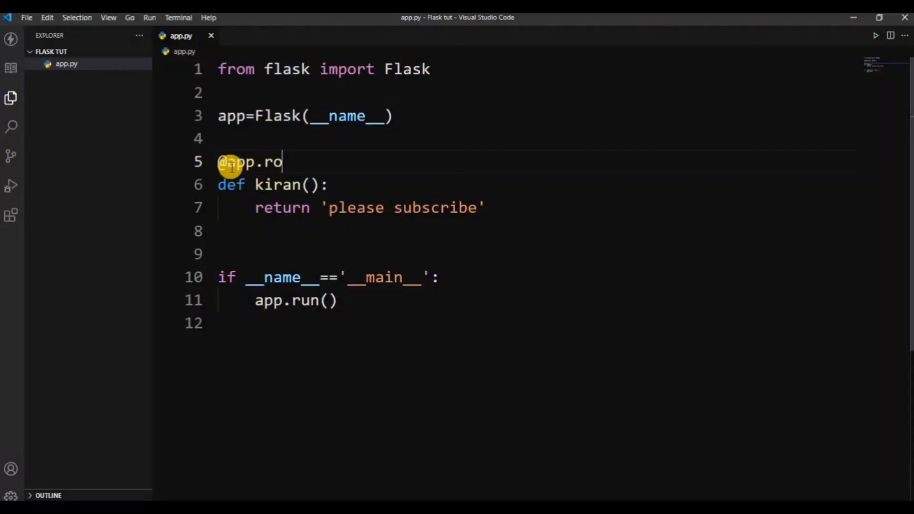
type("ute")
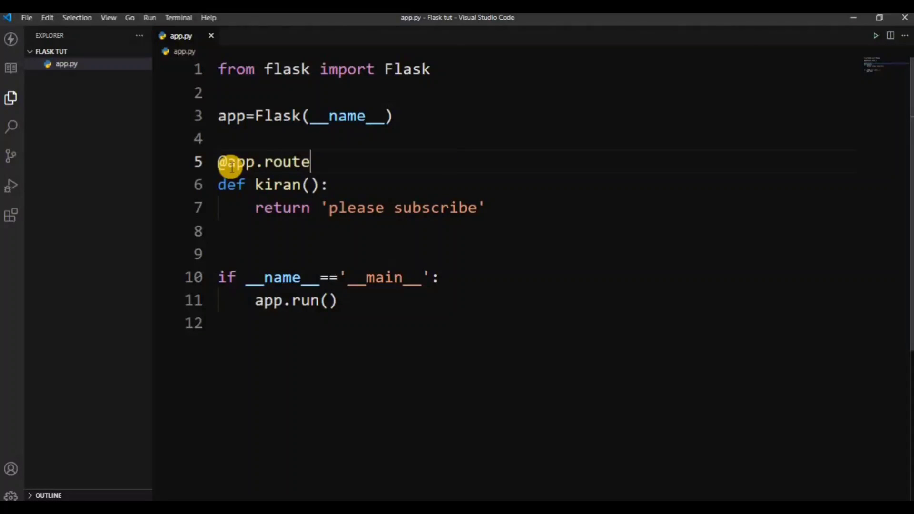
type("()")
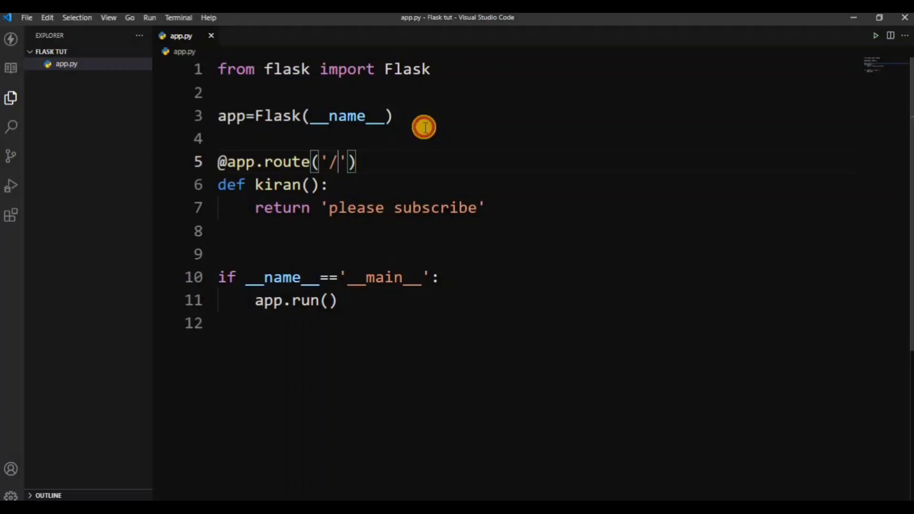
key("Enter")
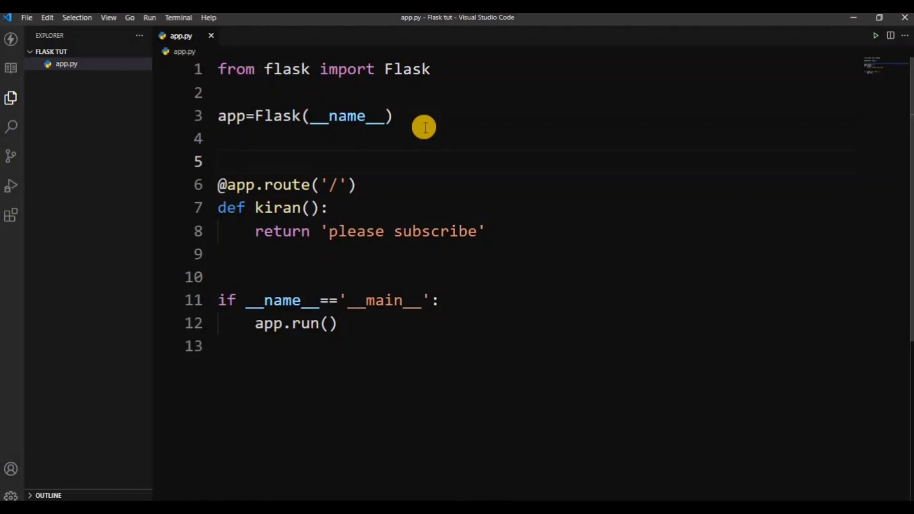
mouse_move(420, 134)
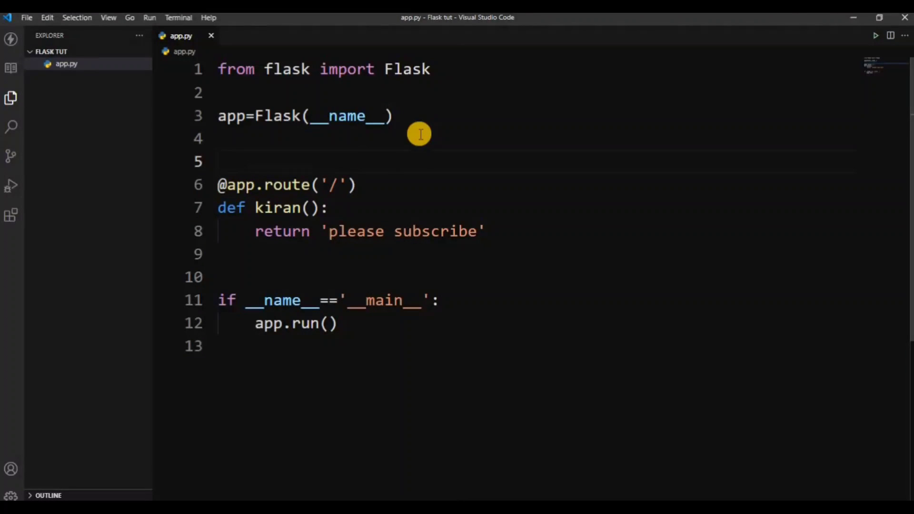
mouse_move(220, 68)
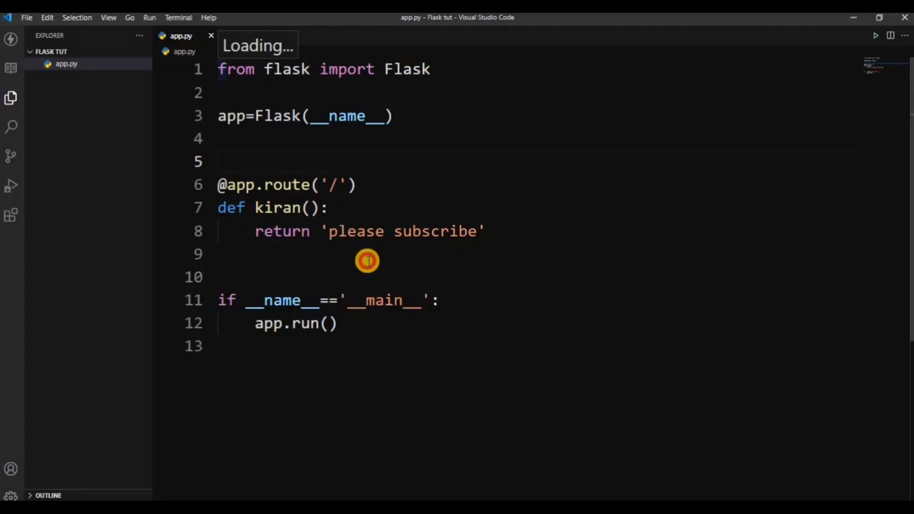
mouse_move(873, 46)
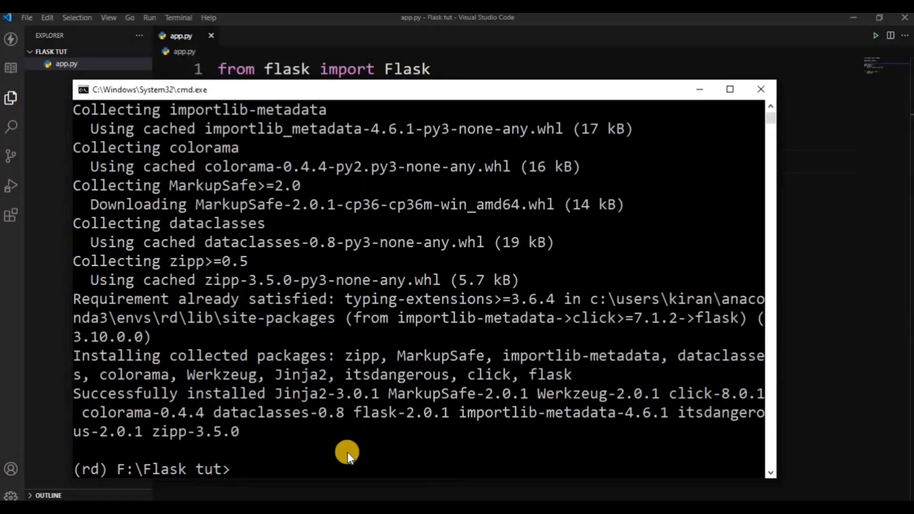
type("a")
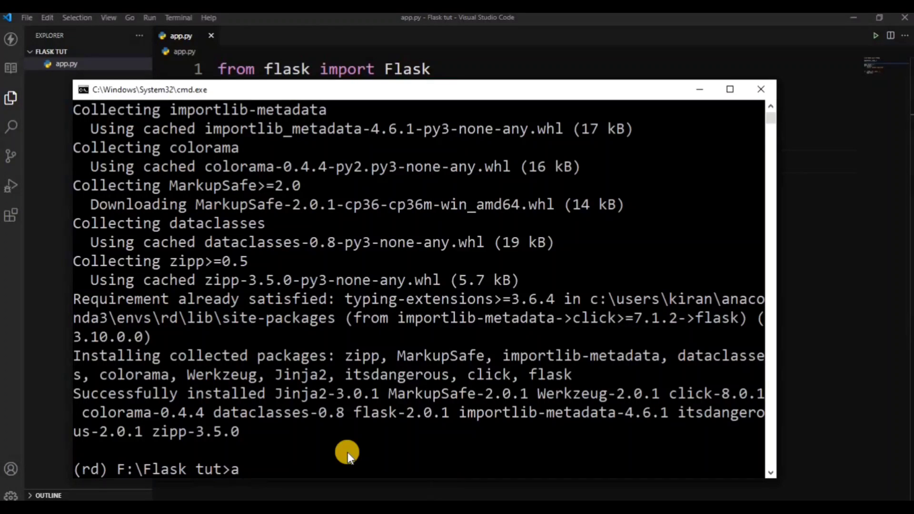
type("pp.p")
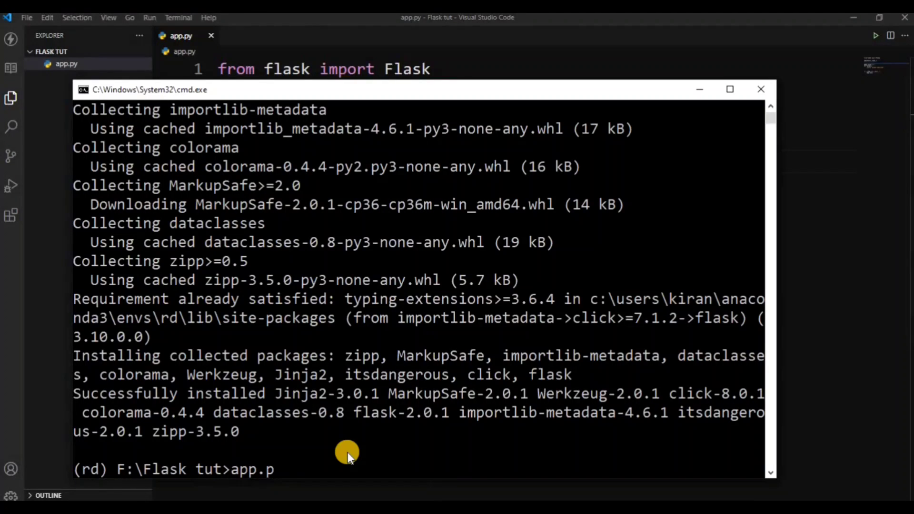
type("y")
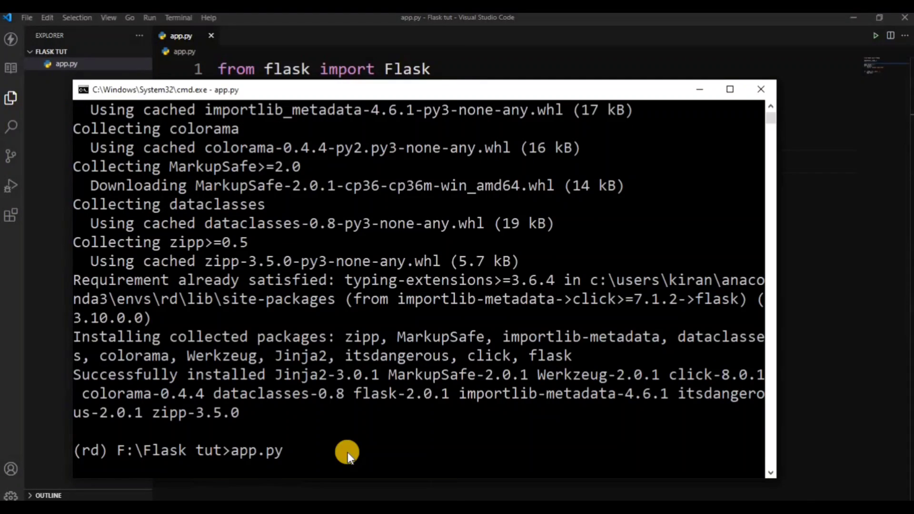
key("Return")
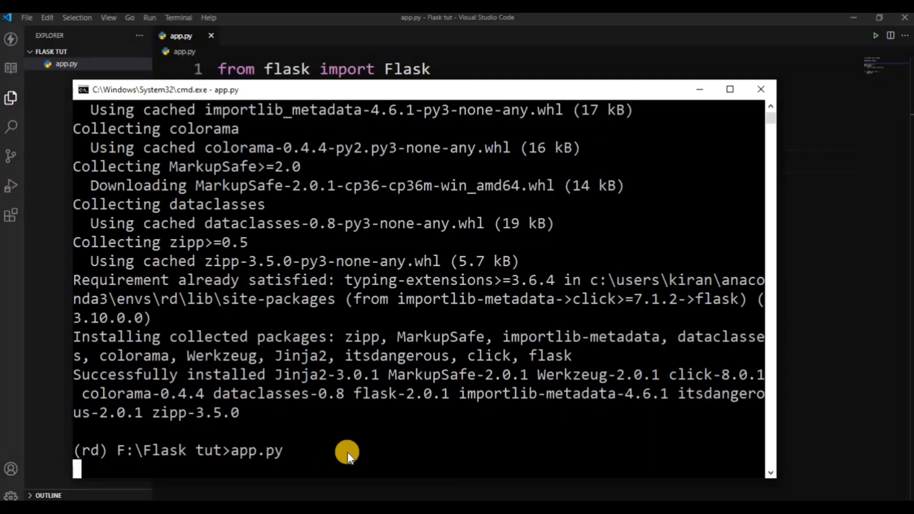
mouse_move(225, 458)
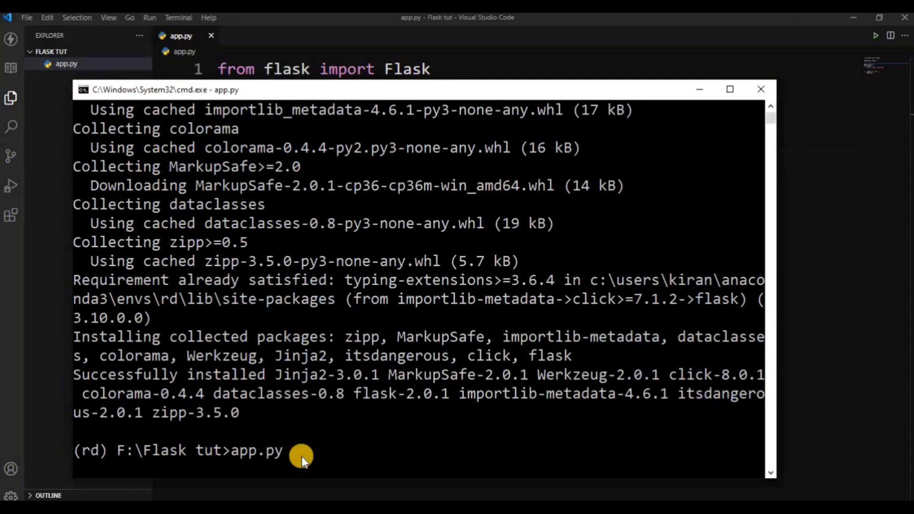
mouse_move(307, 451)
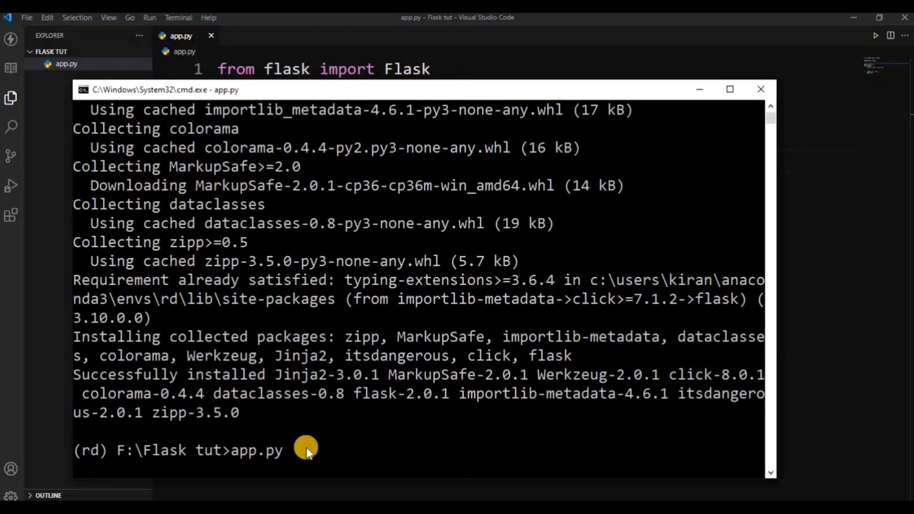
key("Return")
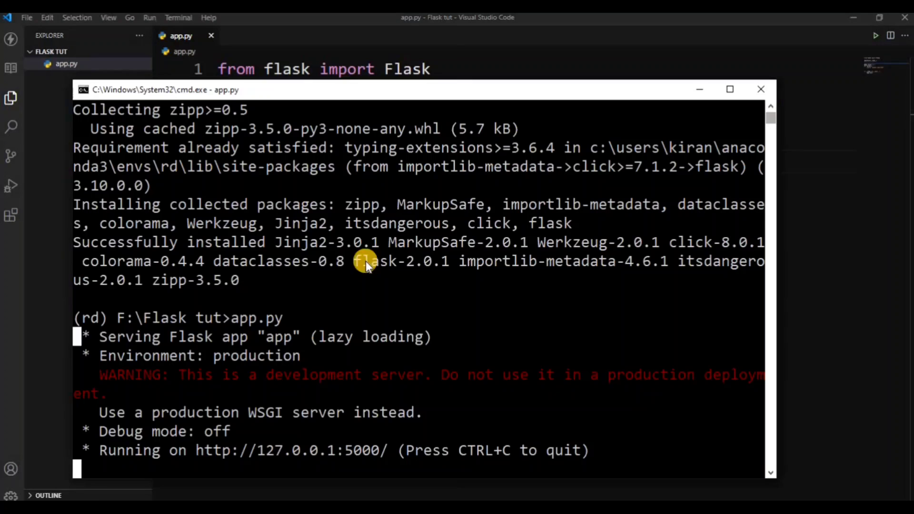
mouse_move(335, 449)
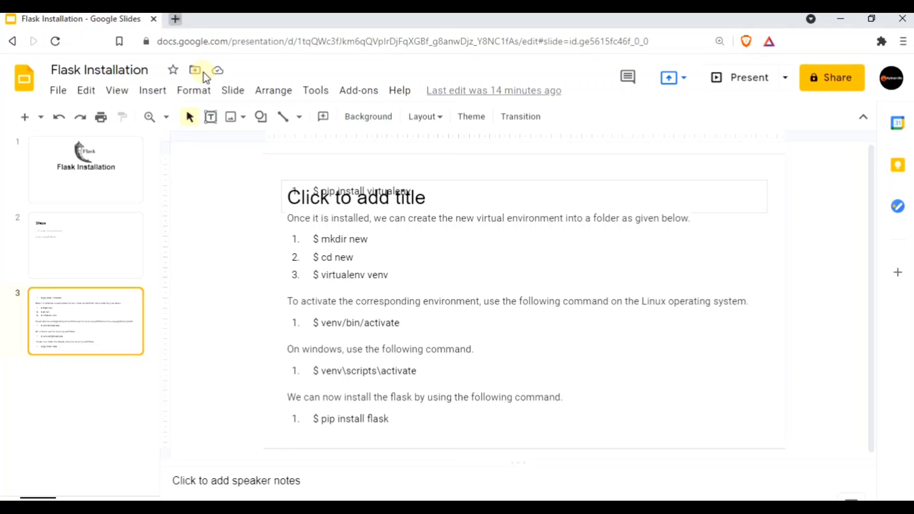
mouse_move(179, 27)
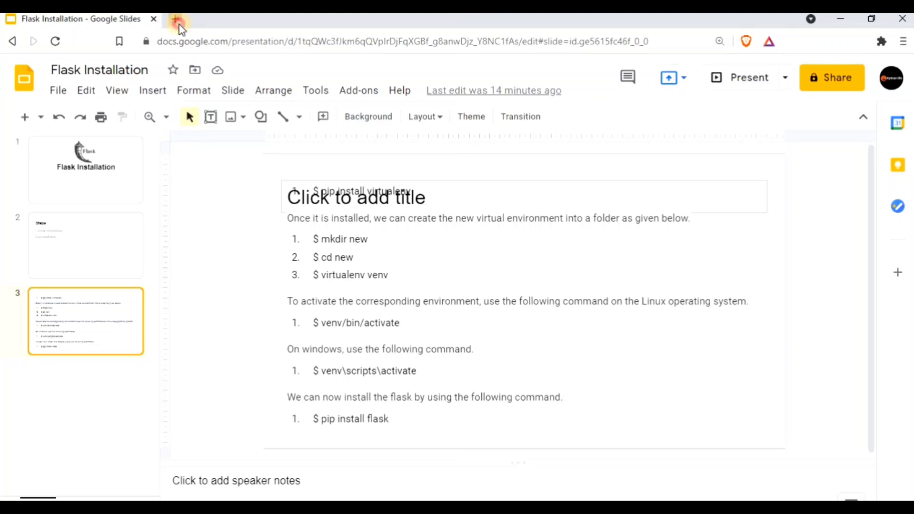
- Open a new blank tab beside the Flask Installation slides
left_click(177, 19)
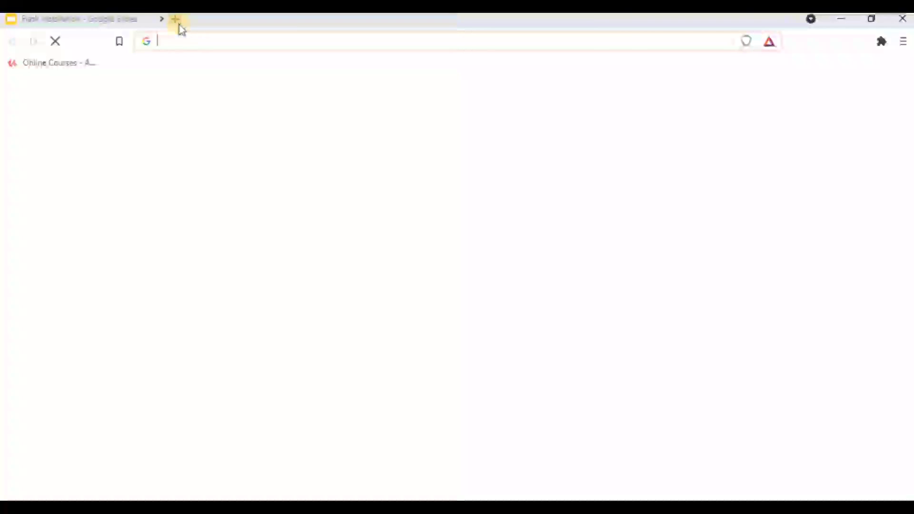
left_click(175, 19)
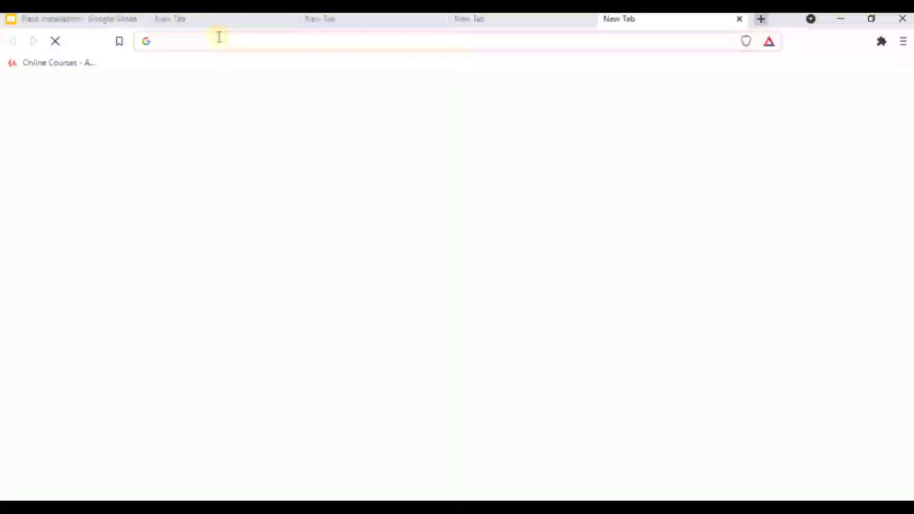
type("http://127.0.0.1:5000/")
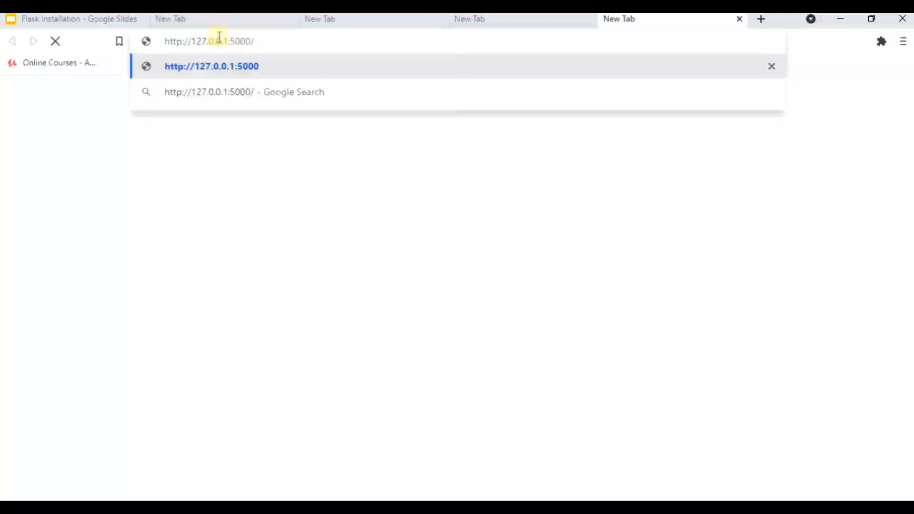
mouse_move(280, 48)
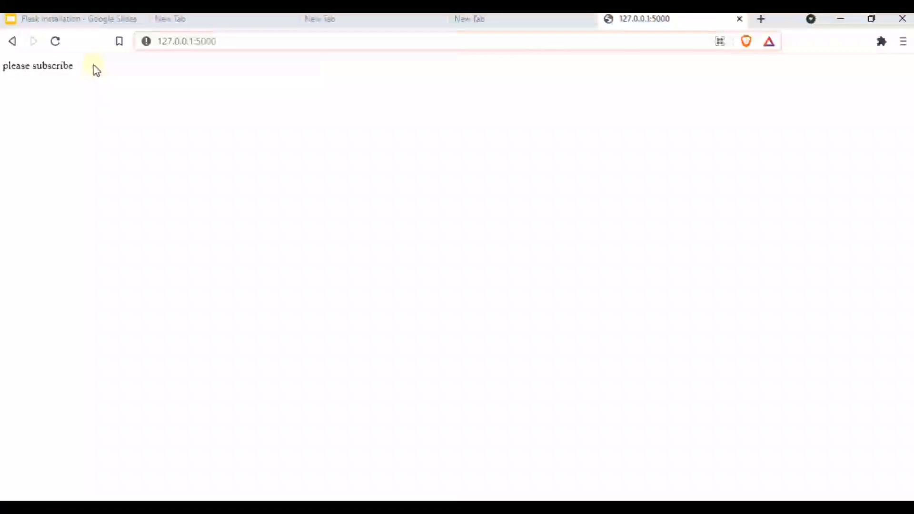
double_click(37, 65)
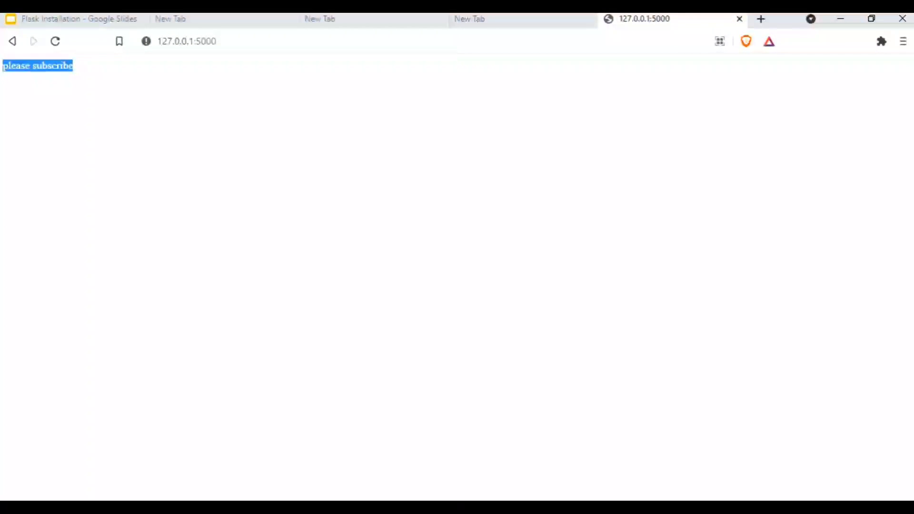
mouse_move(205, 159)
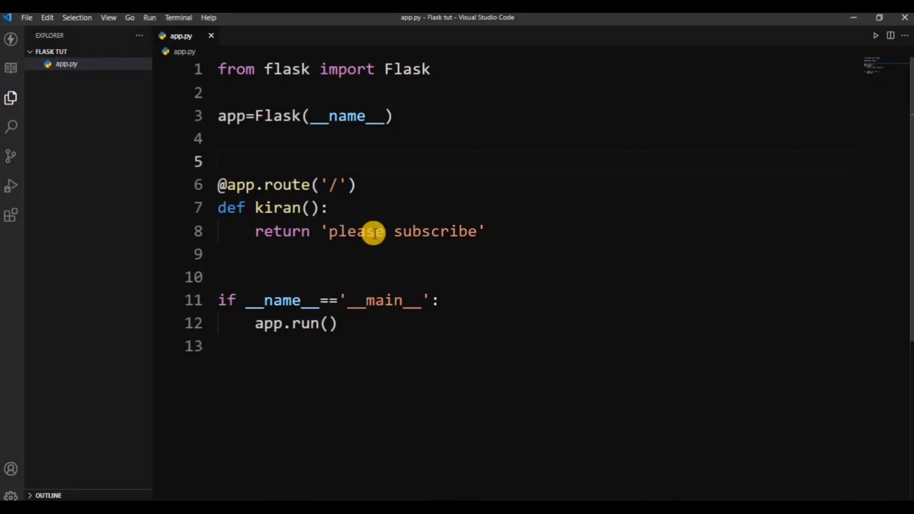
mouse_move(228, 207)
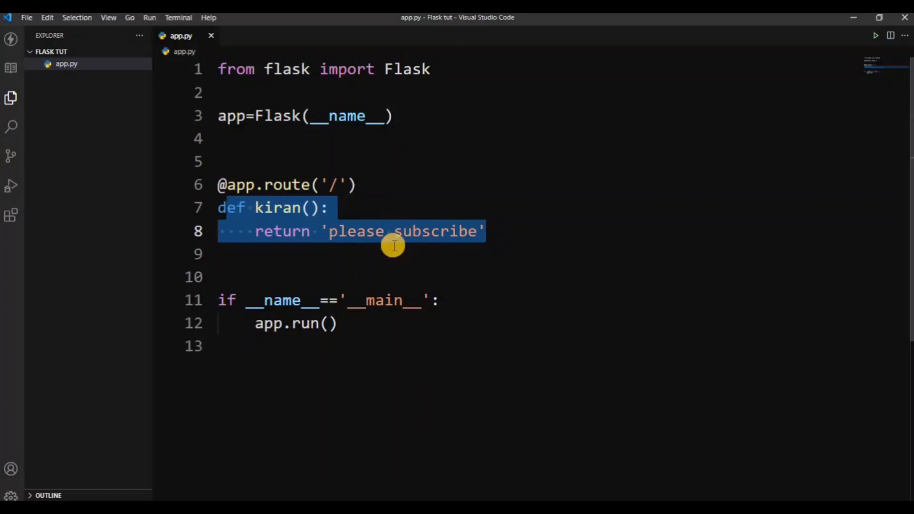
mouse_move(283, 192)
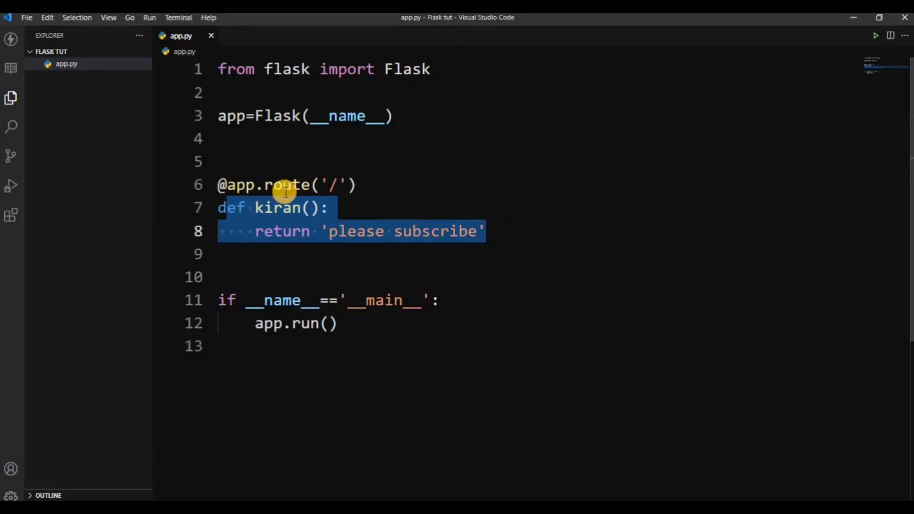
mouse_move(294, 185)
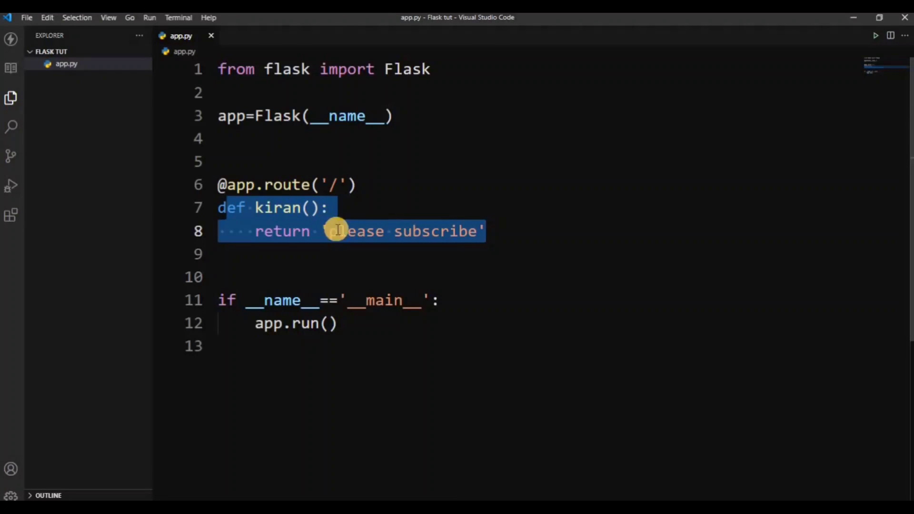
left_click(340, 162)
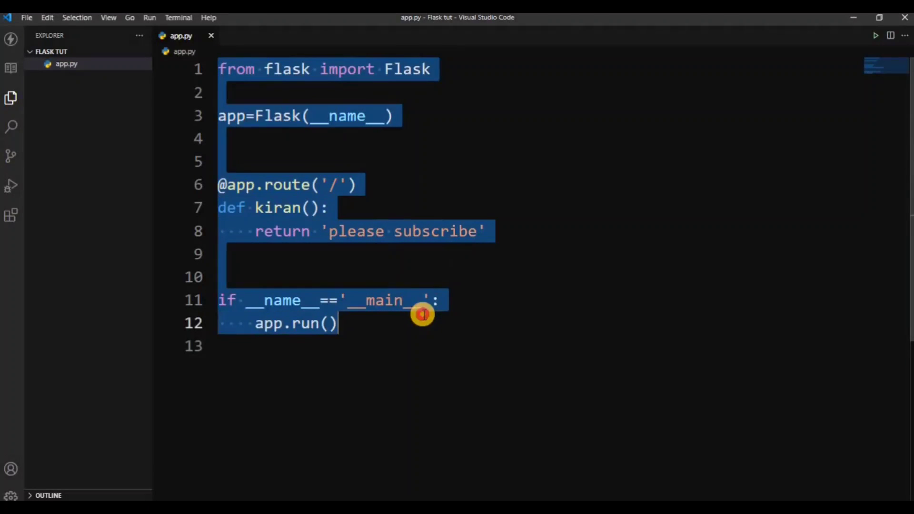
left_click(440, 230)
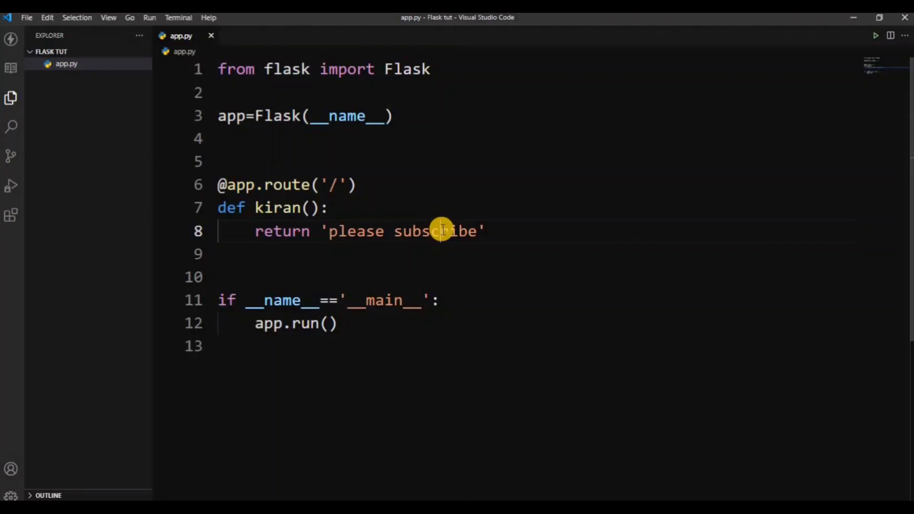
mouse_move(597, 147)
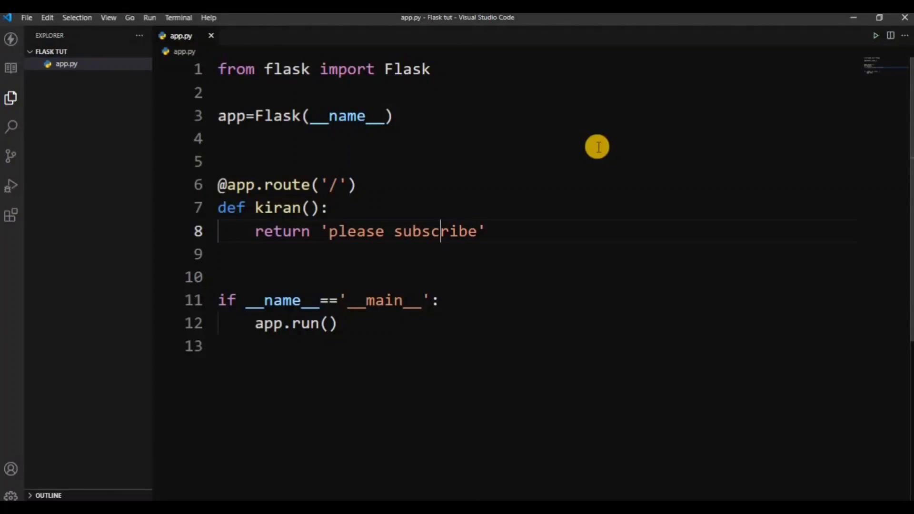
mouse_move(222, 61)
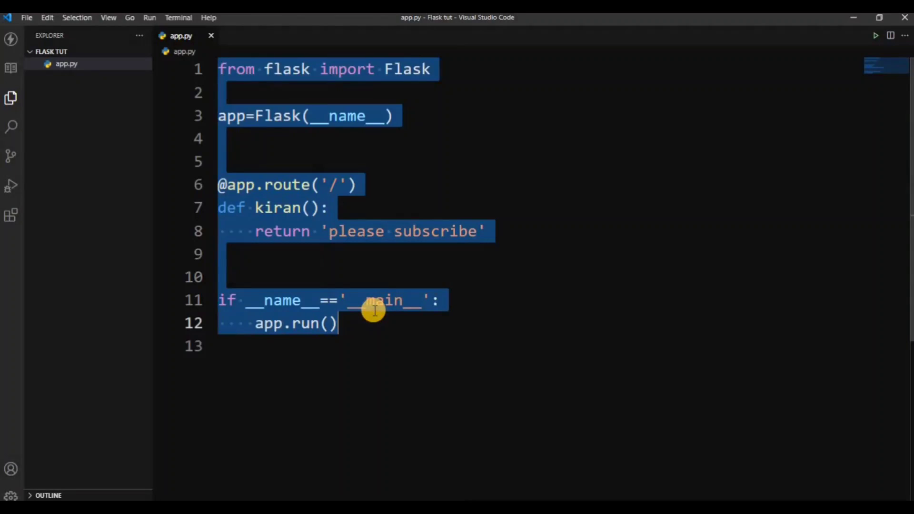
left_click(374, 308)
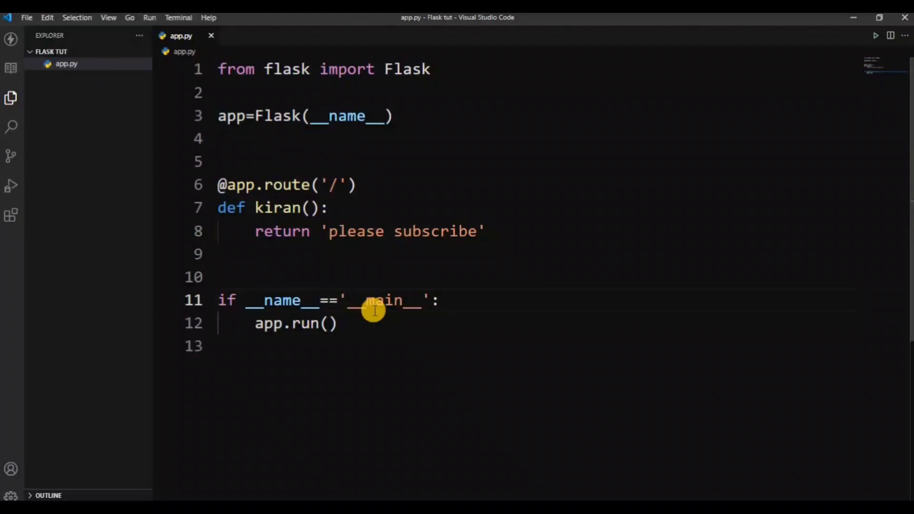